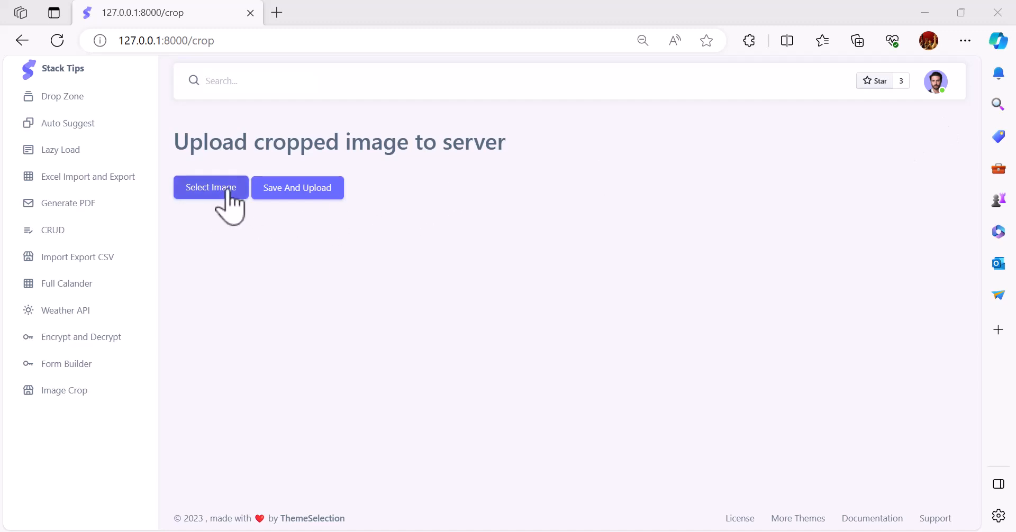
# Load the form_builder image onto the crop page via Select Image
pyautogui.click(210, 187)
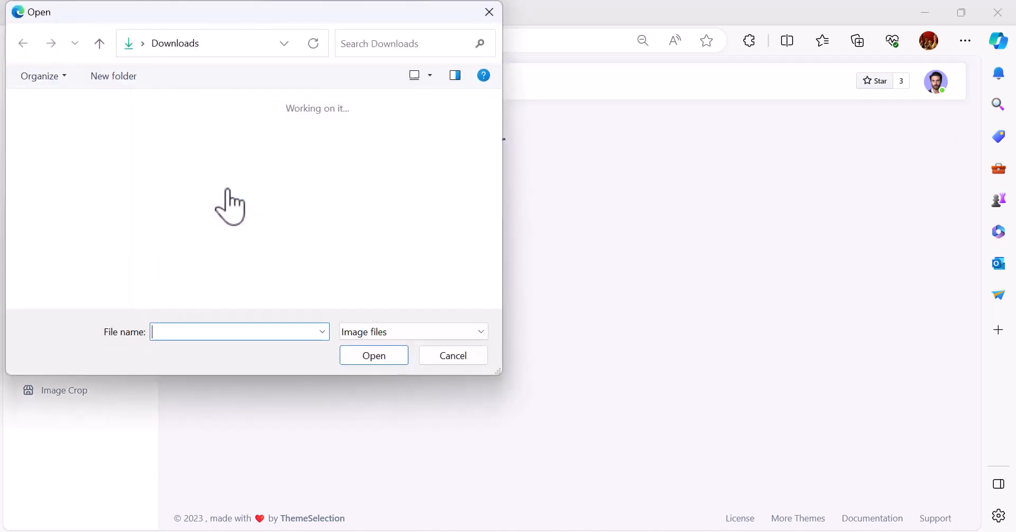
pyautogui.click(185, 259)
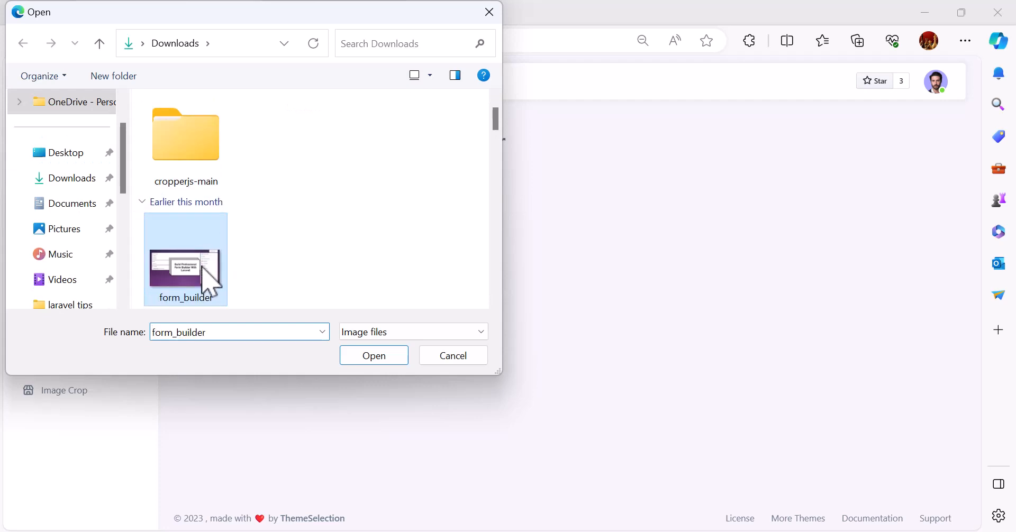
pyautogui.click(373, 355)
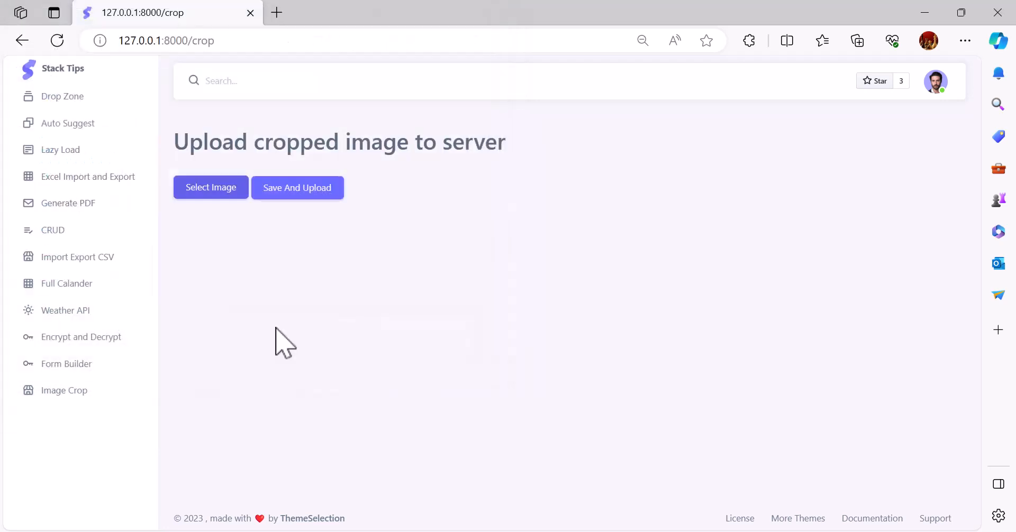
pyautogui.click(211, 188)
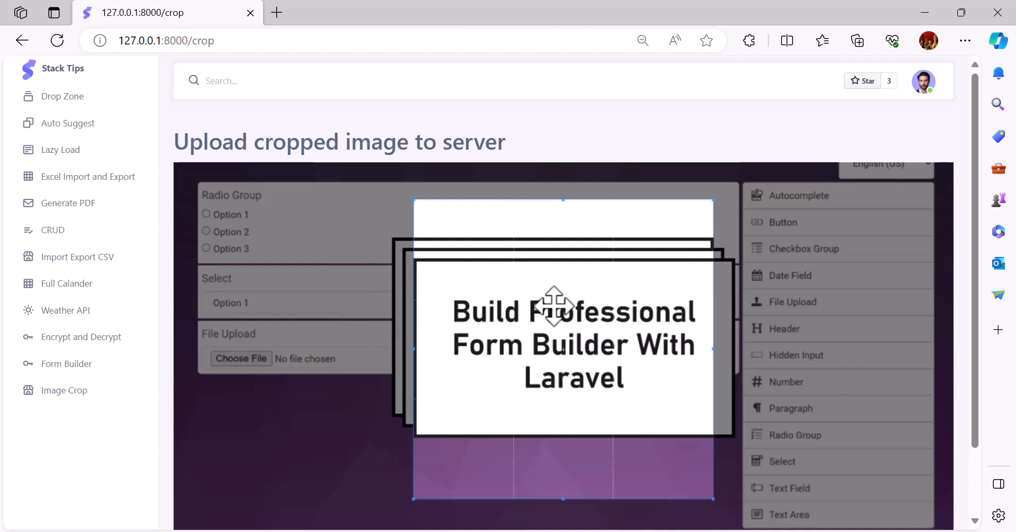
pyautogui.moveTo(618, 347)
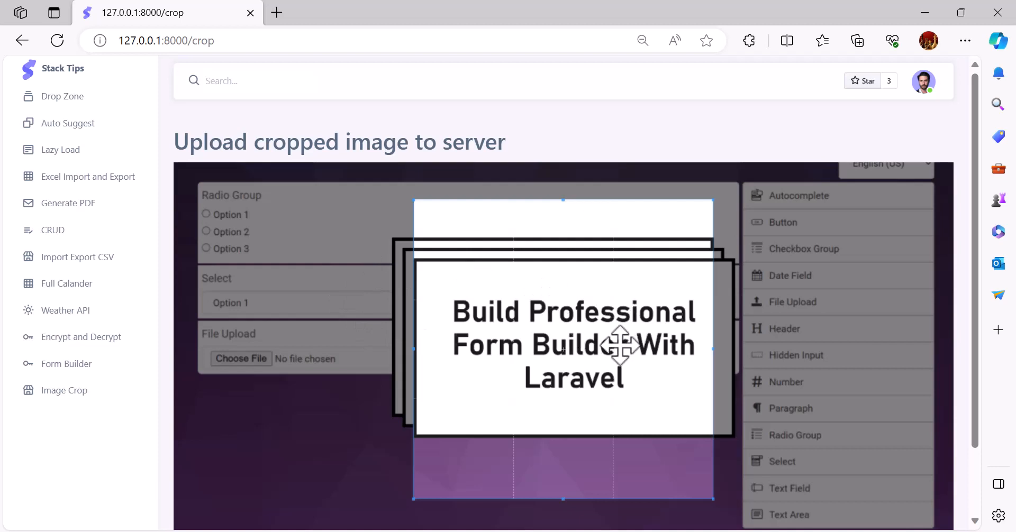
# Shrink the crop box to a square over the title and upload the crop
pyautogui.moveTo(619, 345); pyautogui.dragTo(589, 345)
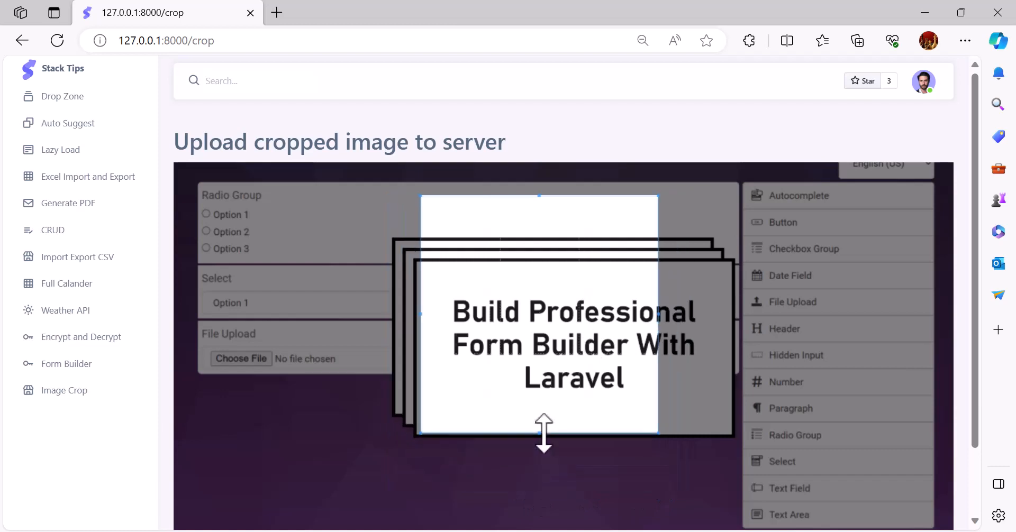
pyautogui.scroll(-3)
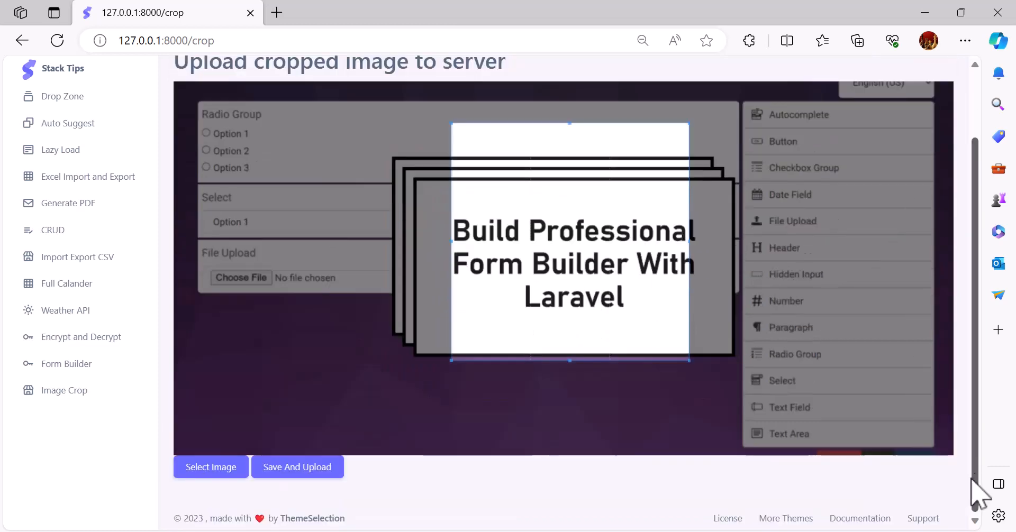
pyautogui.moveTo(297, 467)
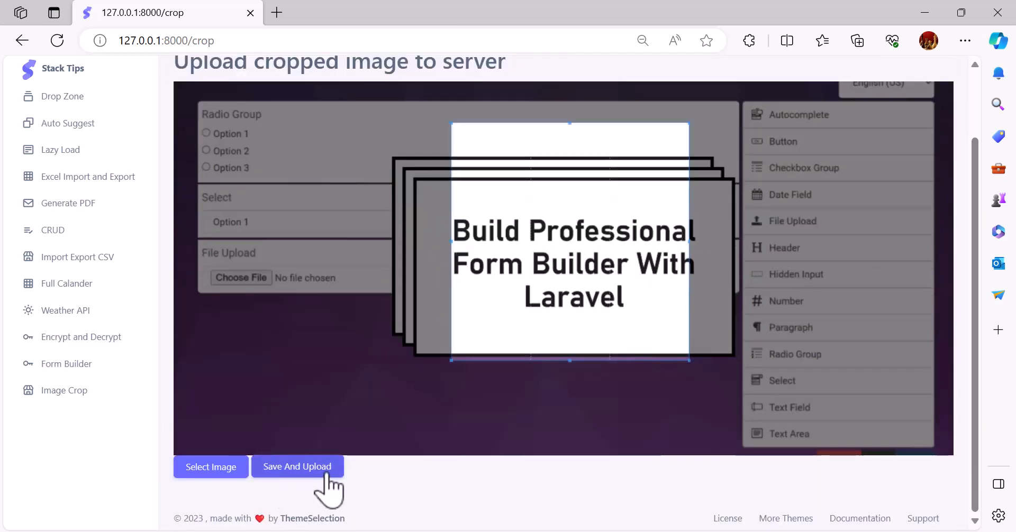
pyautogui.click(297, 467)
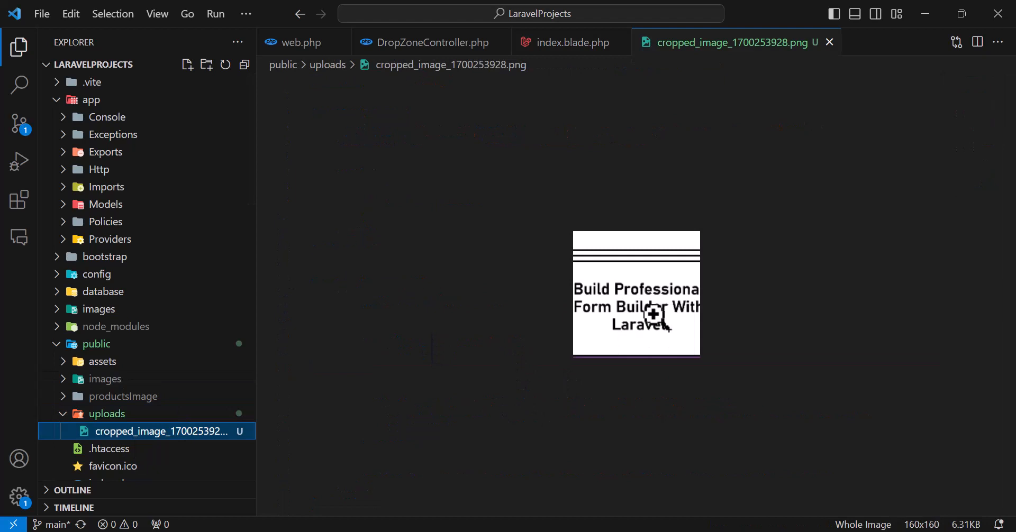
pyautogui.moveTo(880, 173)
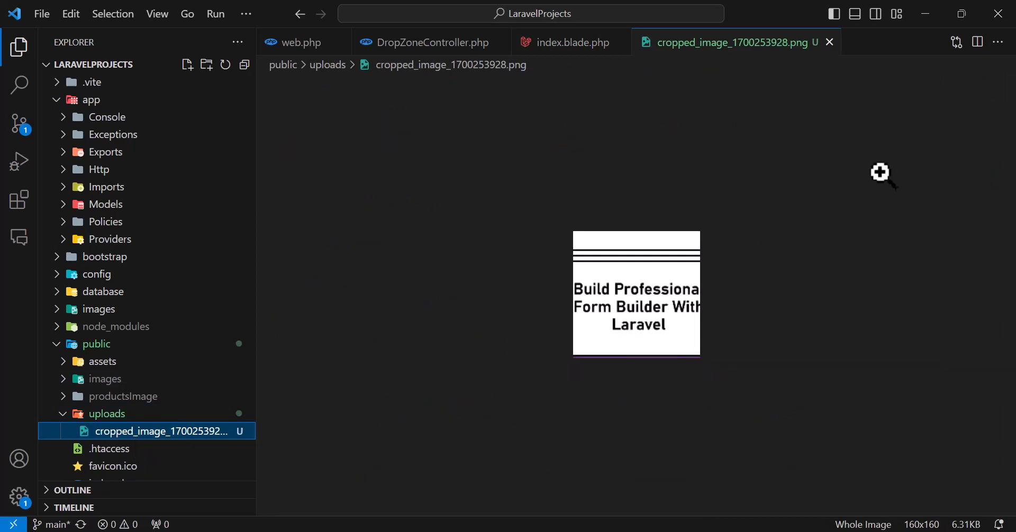
# View the 160x160 cropped_image PNG from public/uploads showing the title text
pyautogui.click(571, 43)
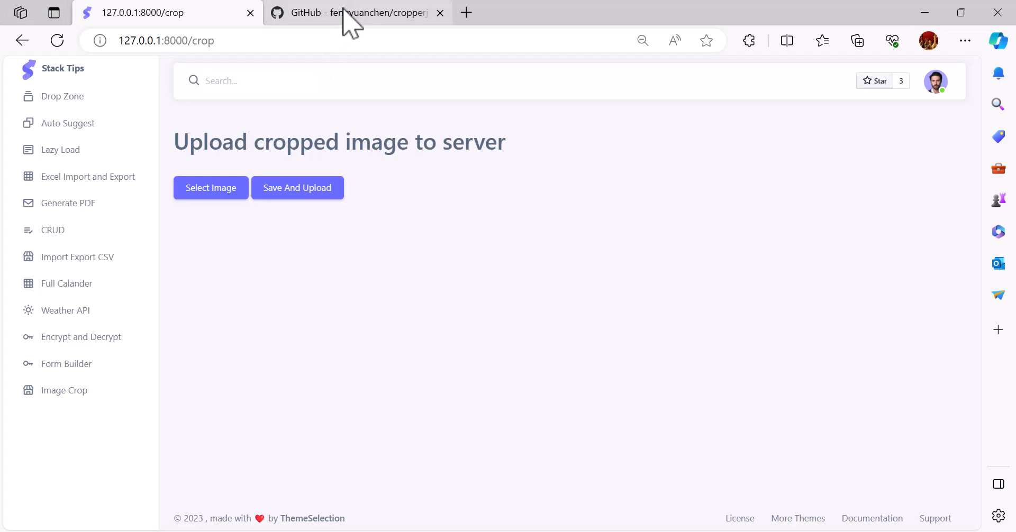
# Bring up the cropperjs GitHub repository with its clone and Download ZIP options
pyautogui.click(356, 12)
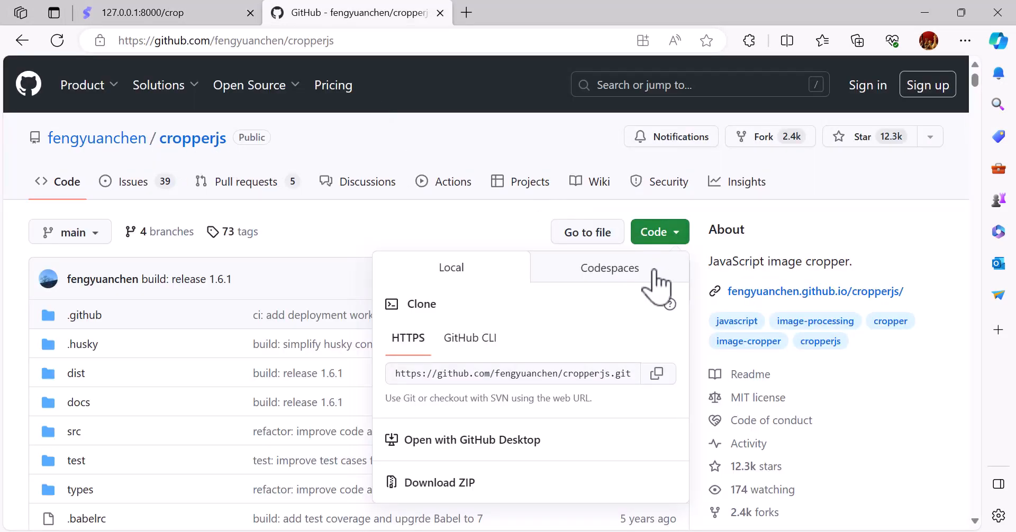
pyautogui.moveTo(684, 249)
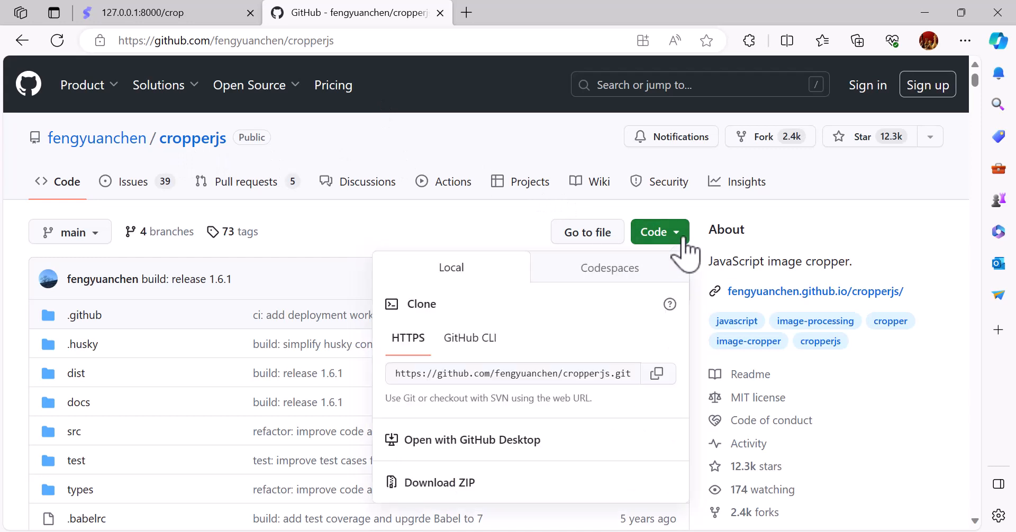
pyautogui.moveTo(444, 493)
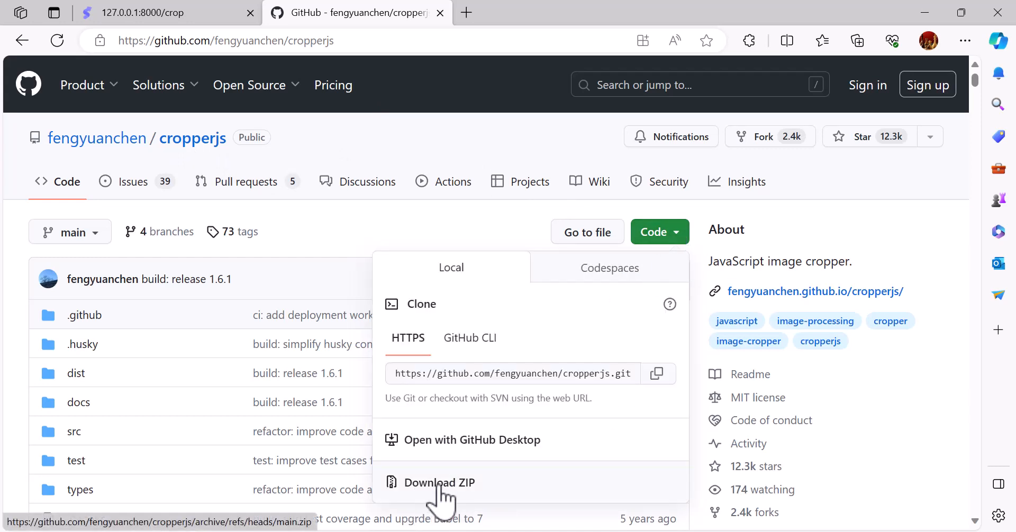
pyautogui.moveTo(464, 502)
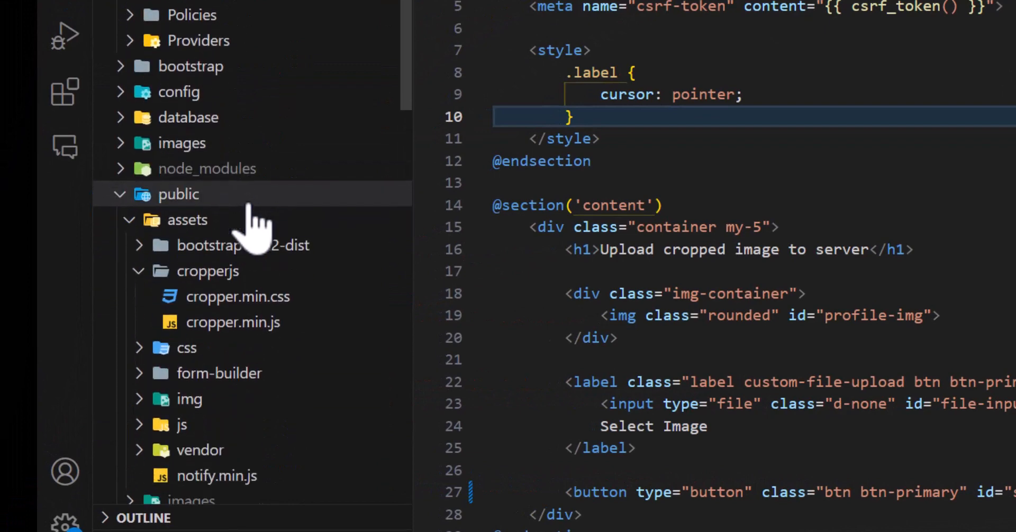
# Reveal public/assets/cropperjs with cropper.min.css and cropper.min.js in the Explorer
pyautogui.click(238, 296)
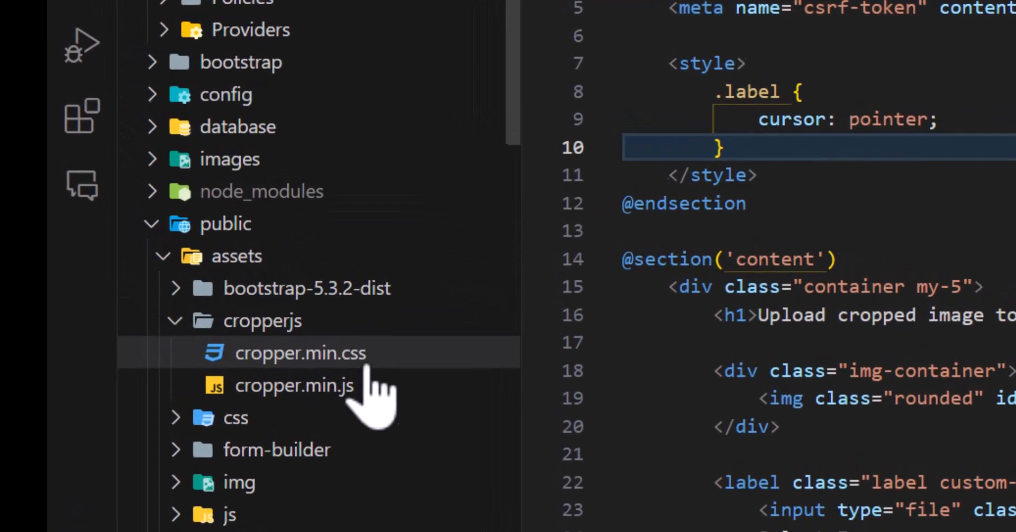
pyautogui.click(293, 386)
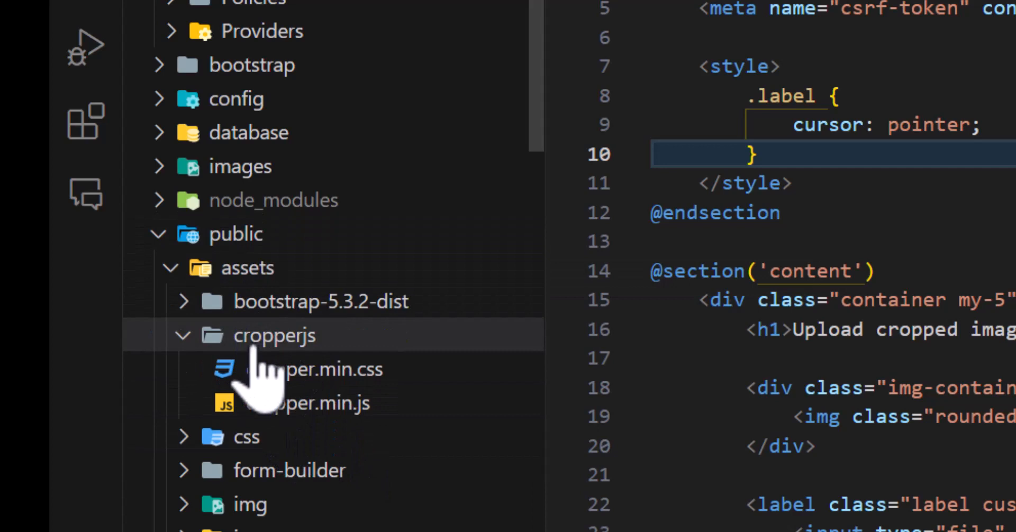
pyautogui.moveTo(330, 382)
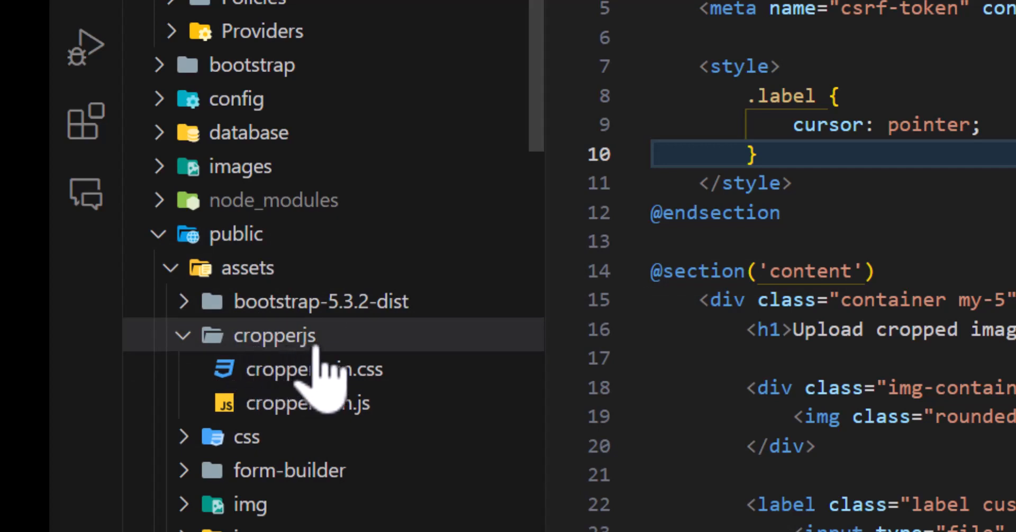
pyautogui.click(308, 402)
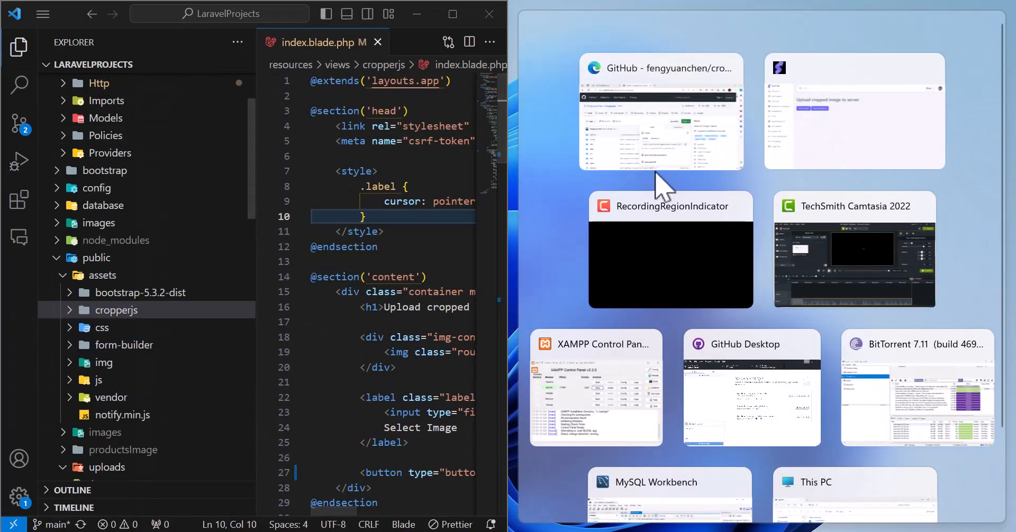
# Snap Edge to the right half showing the 127.0.0.1:8000/crop tab
pyautogui.click(661, 110)
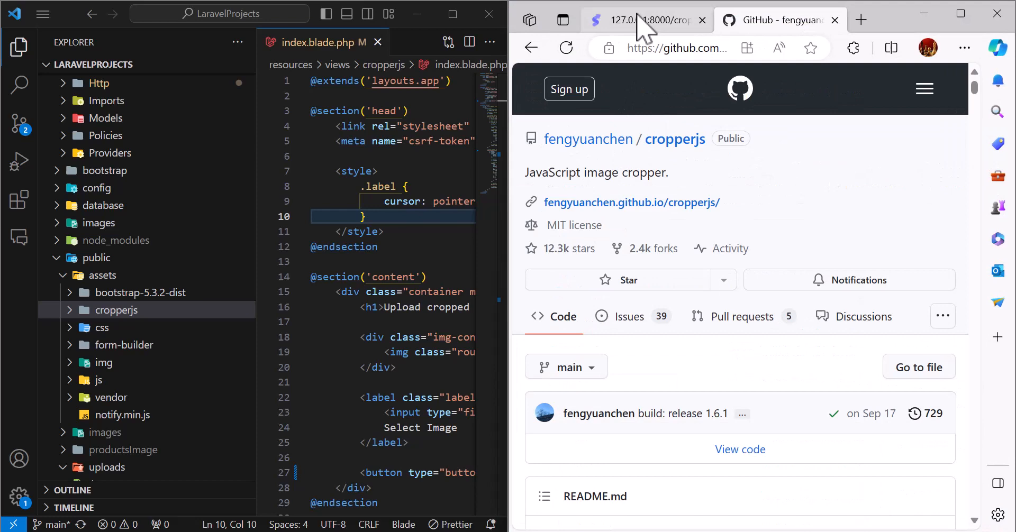
pyautogui.click(645, 19)
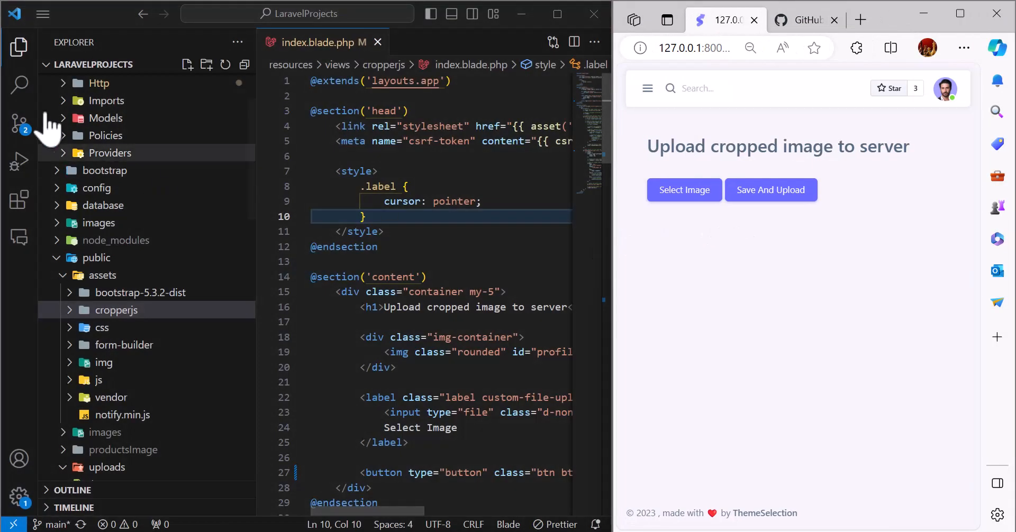
pyautogui.click(17, 46)
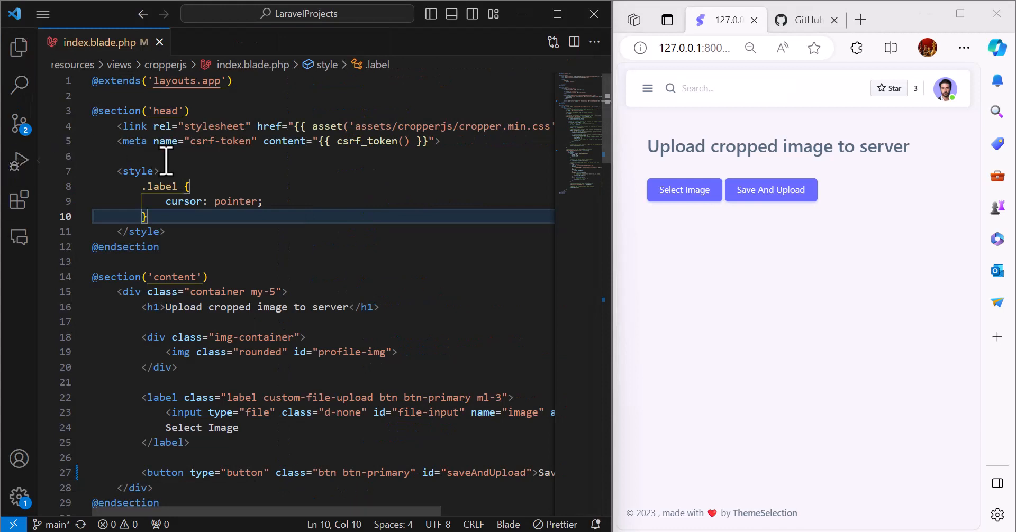
pyautogui.hscroll(3)
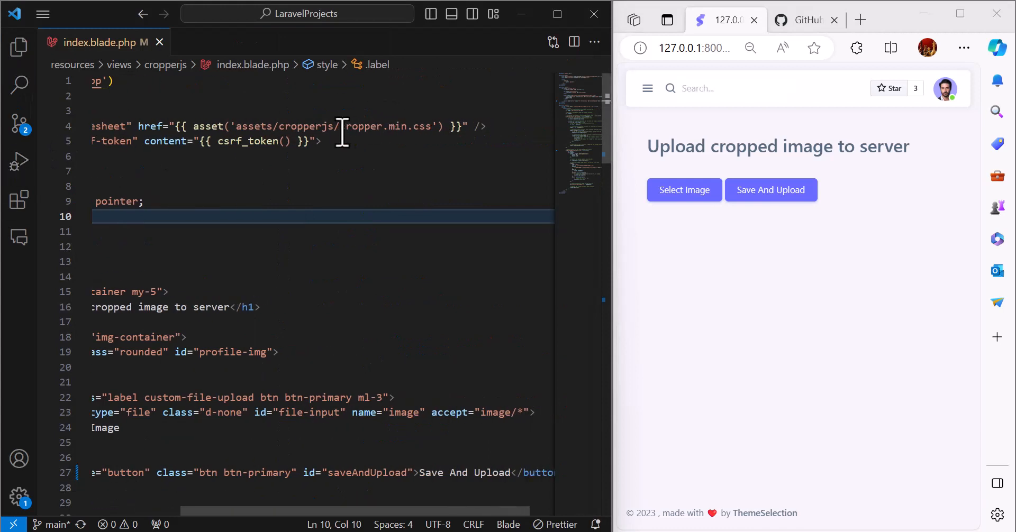
pyautogui.doubleClick(360, 126)
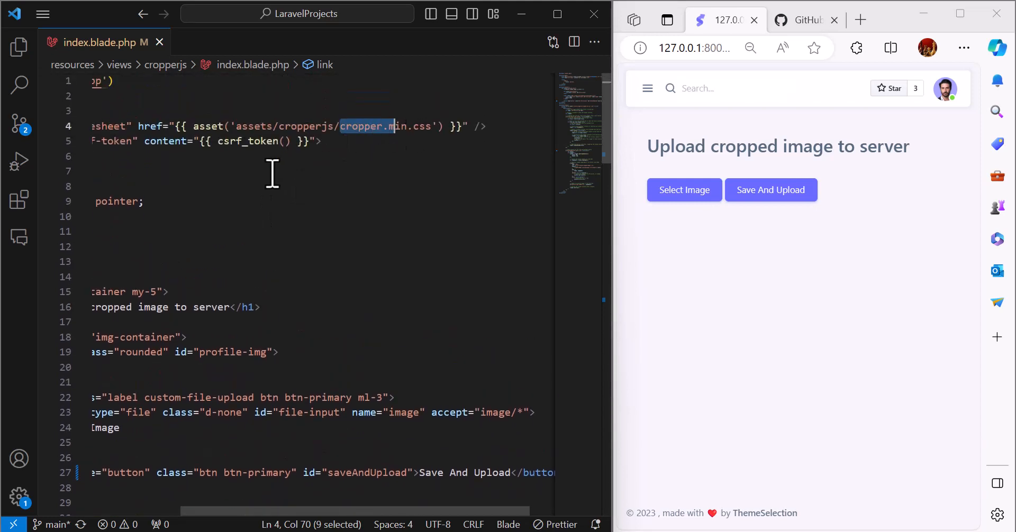
pyautogui.scroll(-3)
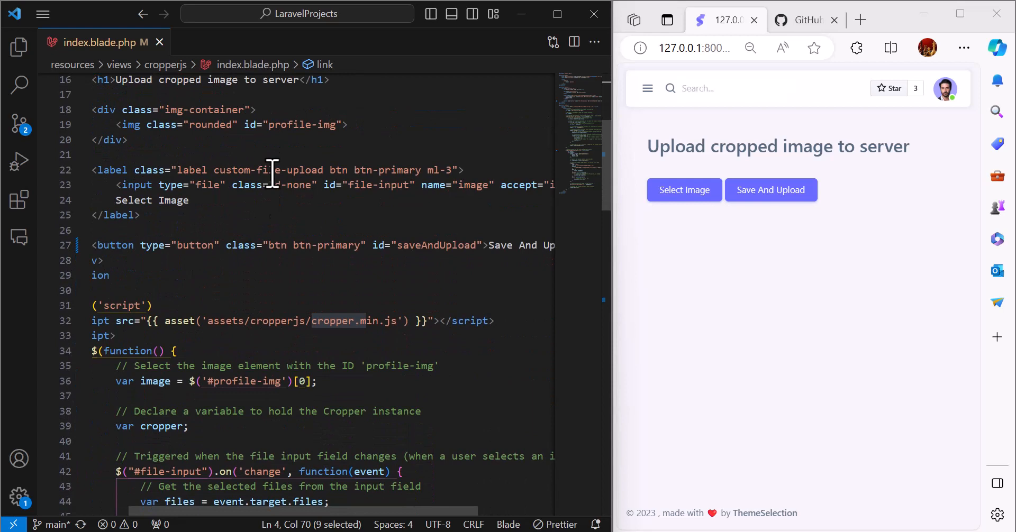
pyautogui.moveTo(369, 327)
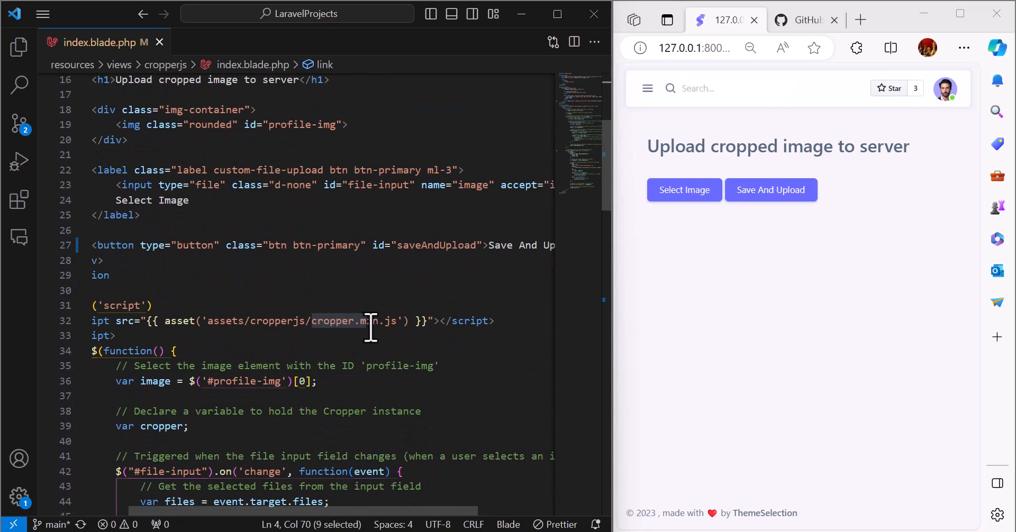
pyautogui.scroll(3)
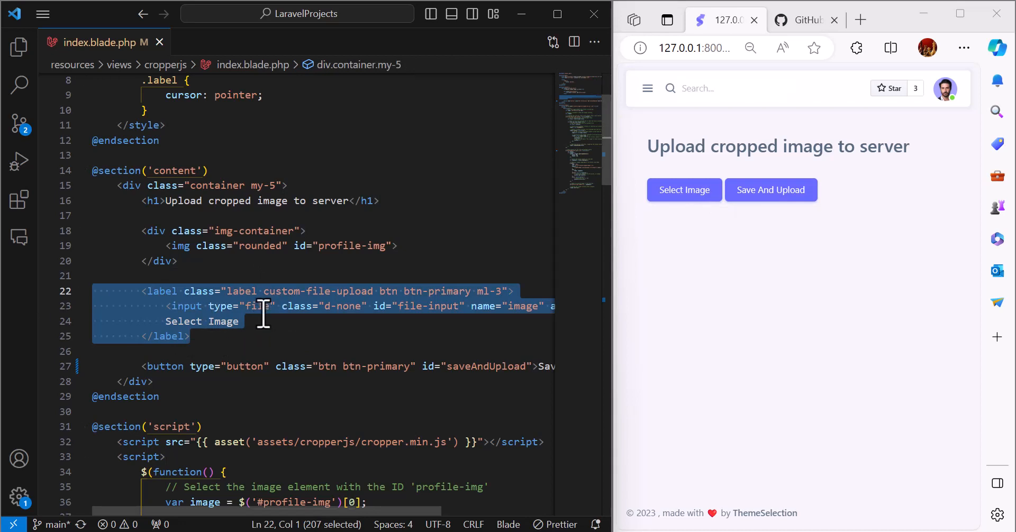
pyautogui.doubleClick(164, 365)
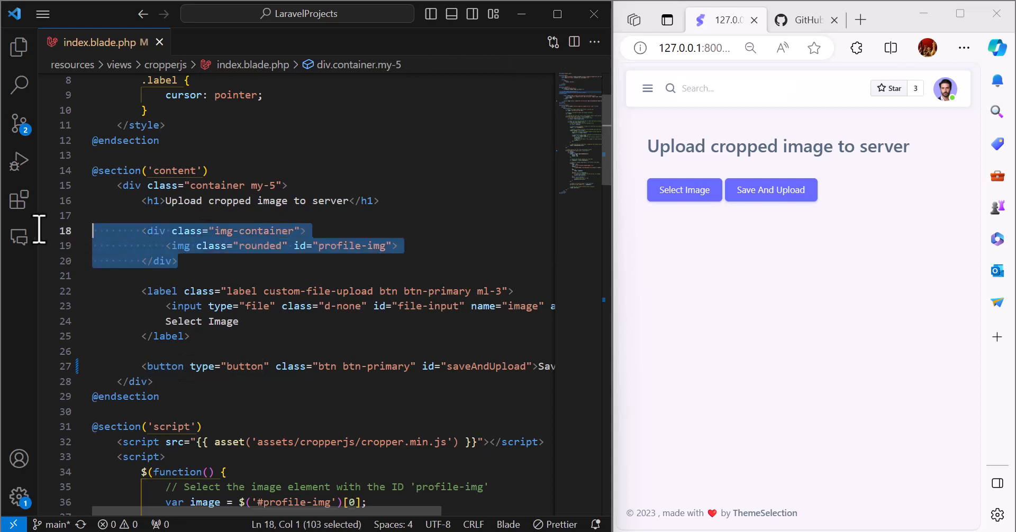
pyautogui.moveTo(218, 252)
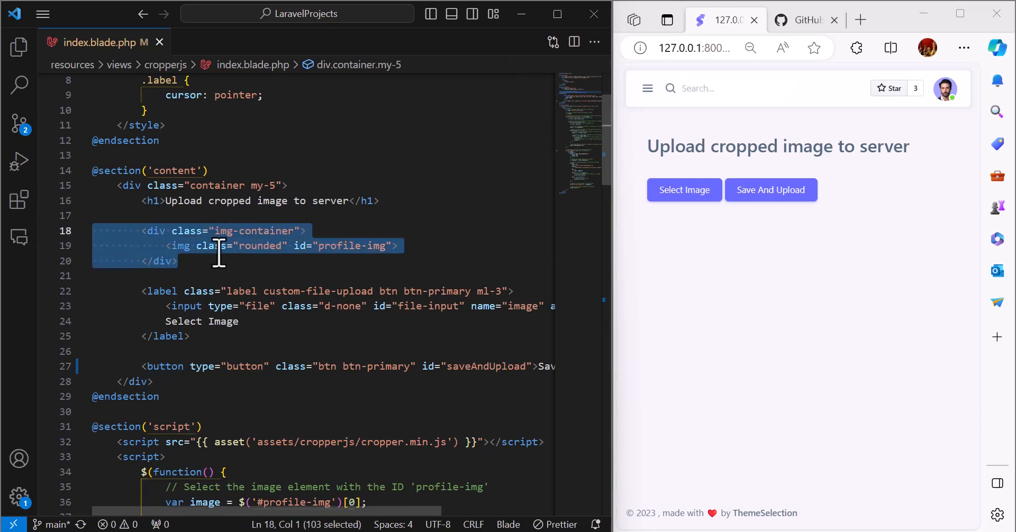
pyautogui.scroll(-3)
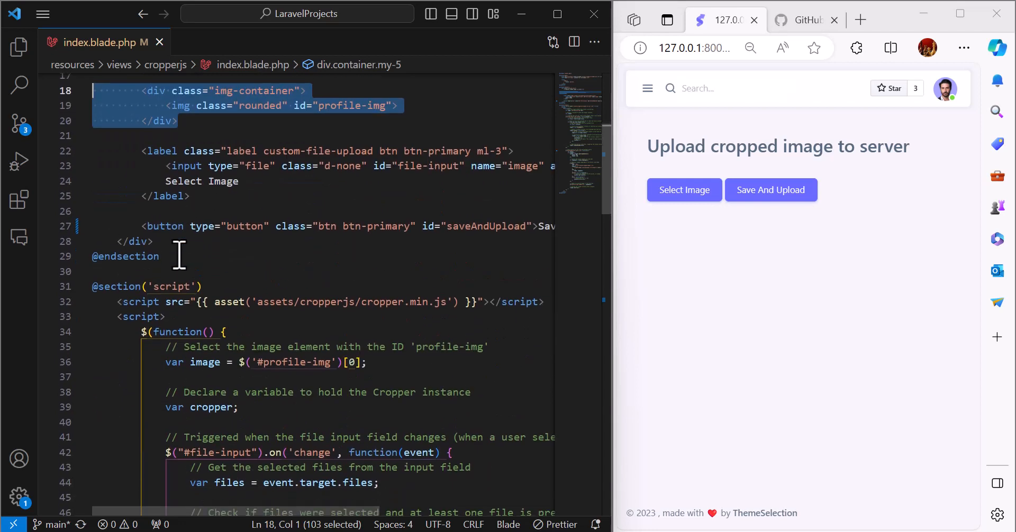
pyautogui.scroll(-3)
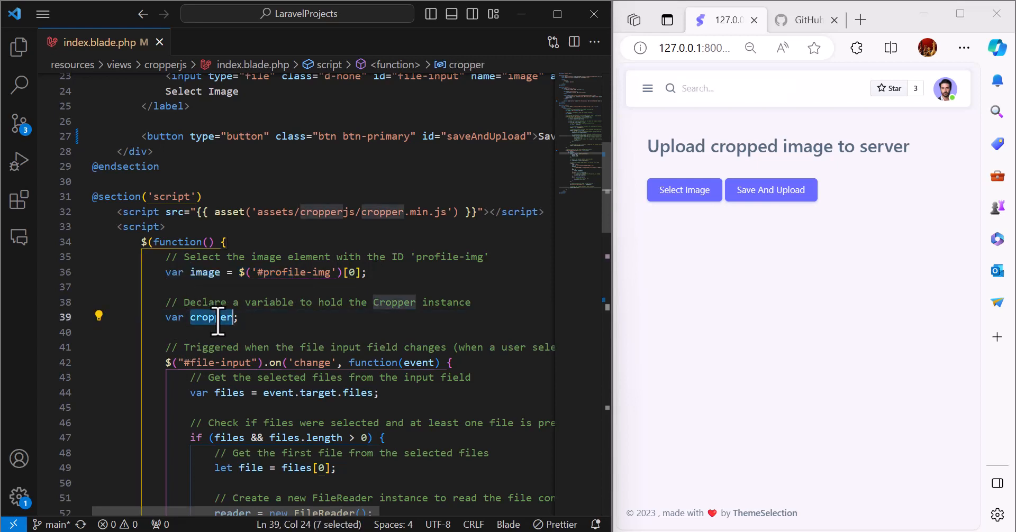
pyautogui.scroll(-3)
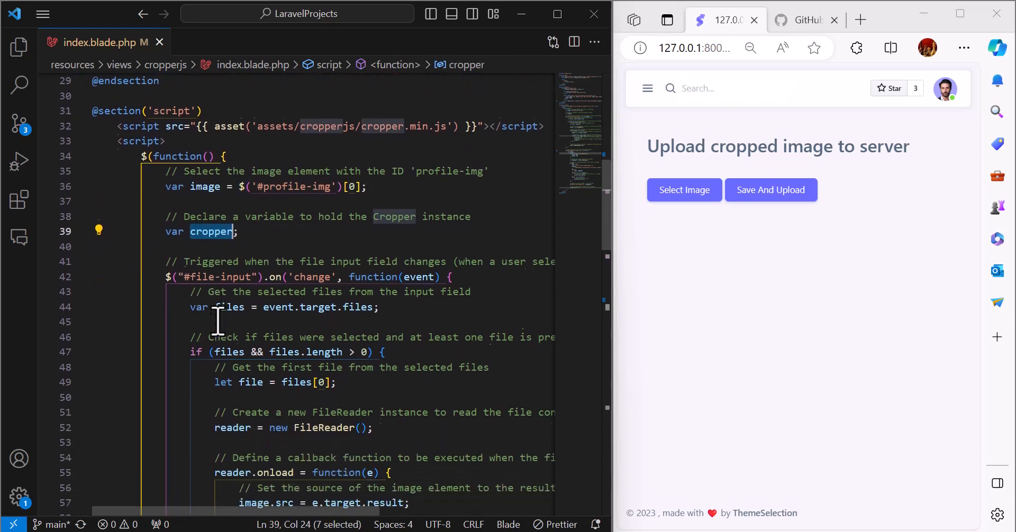
pyautogui.click(453, 268)
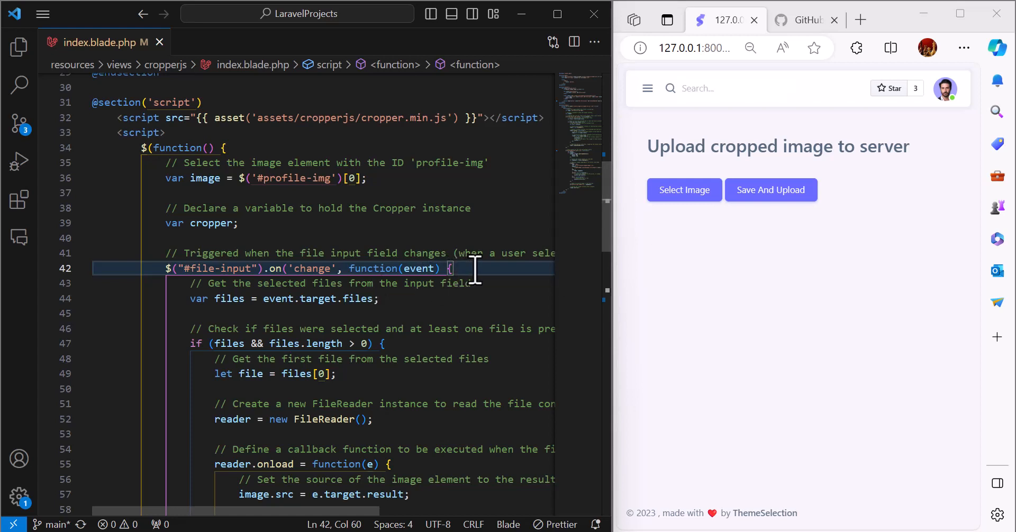
pyautogui.moveTo(451, 269); pyautogui.dragTo(166, 269)
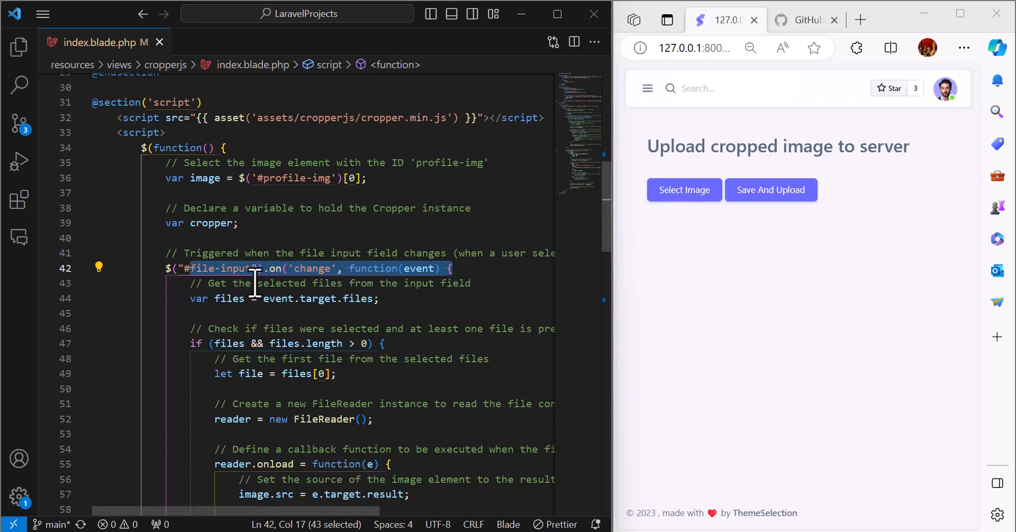
pyautogui.scroll(-3)
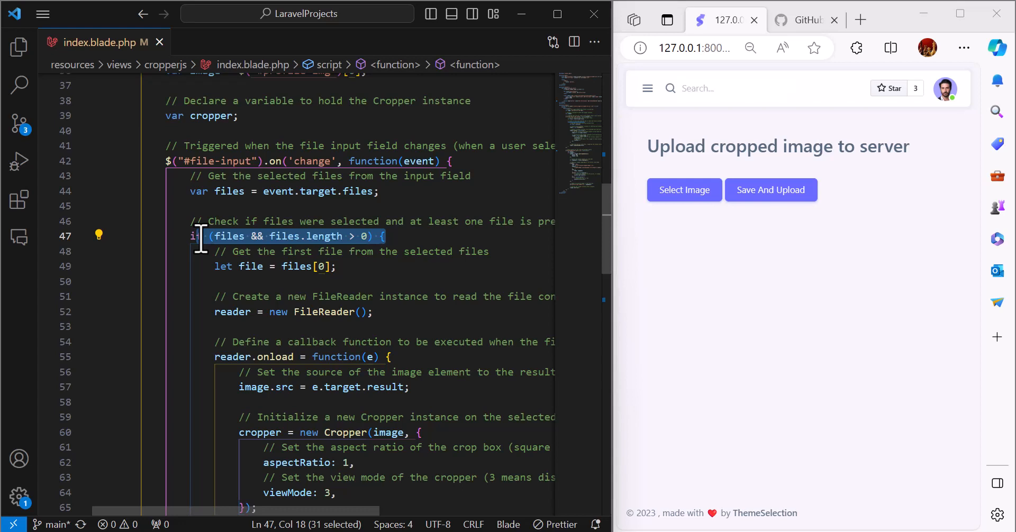
pyautogui.doubleClick(251, 266)
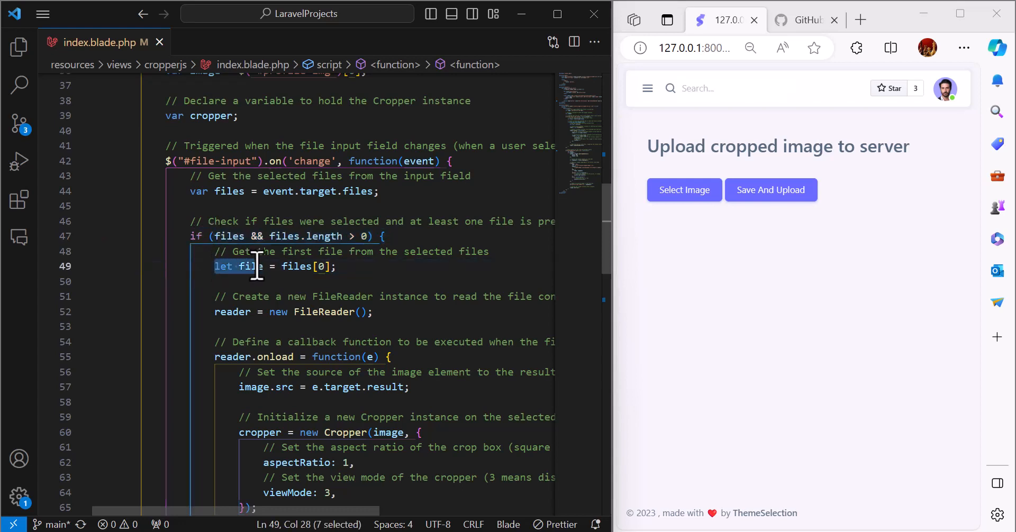
pyautogui.doubleClick(247, 267)
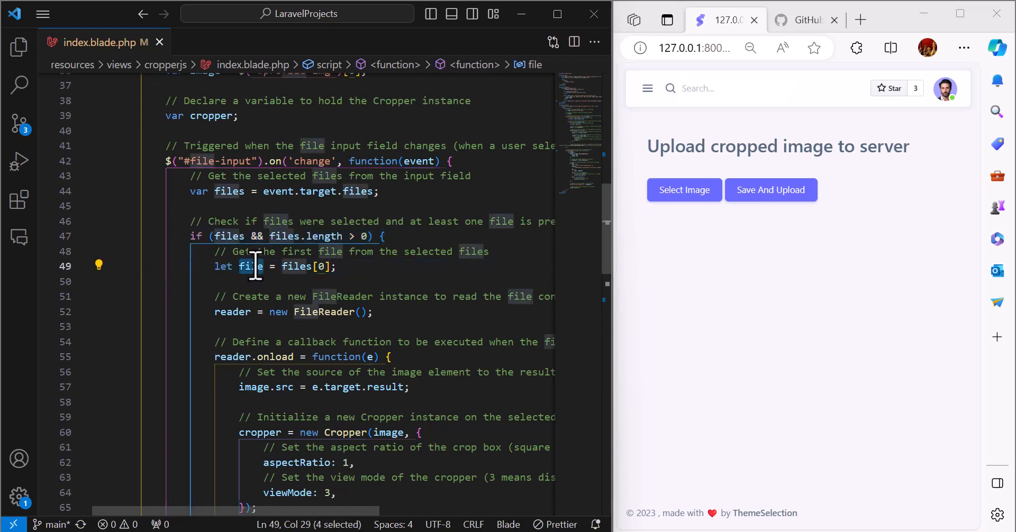
pyautogui.scroll(-3)
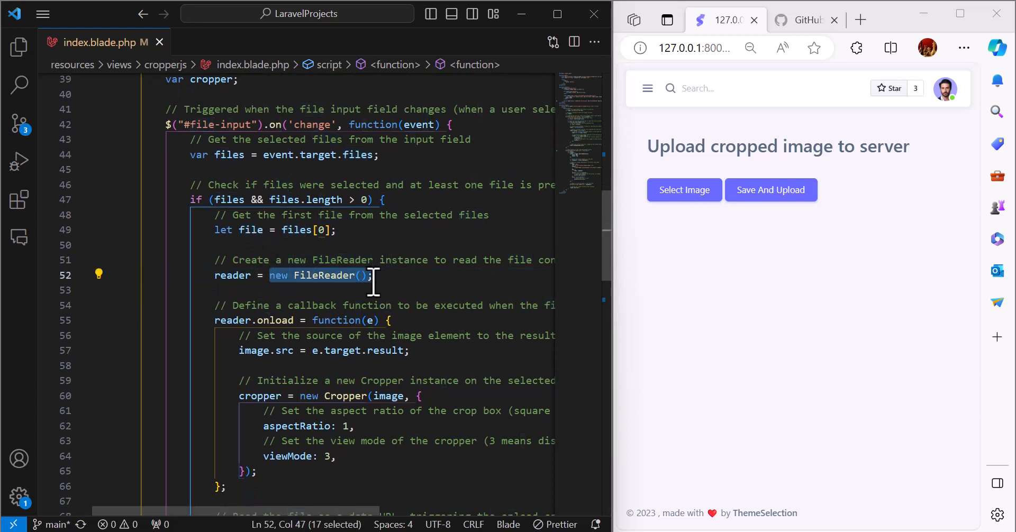
pyautogui.click(389, 319)
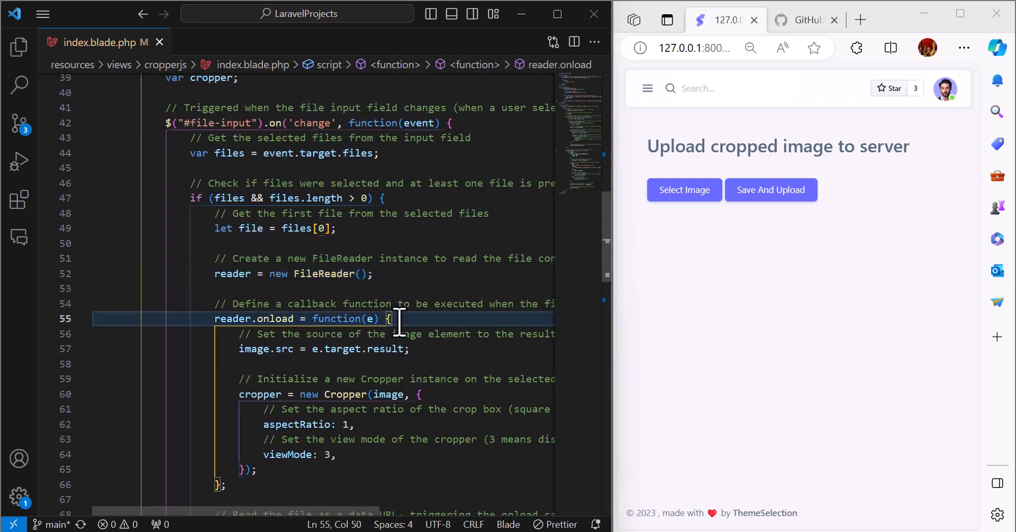
pyautogui.scroll(-3)
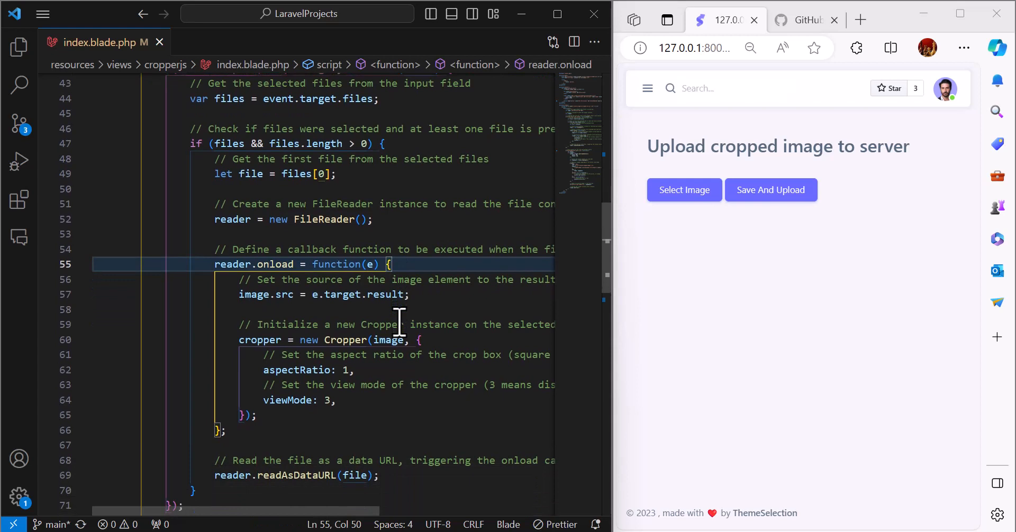
pyautogui.scroll(-3)
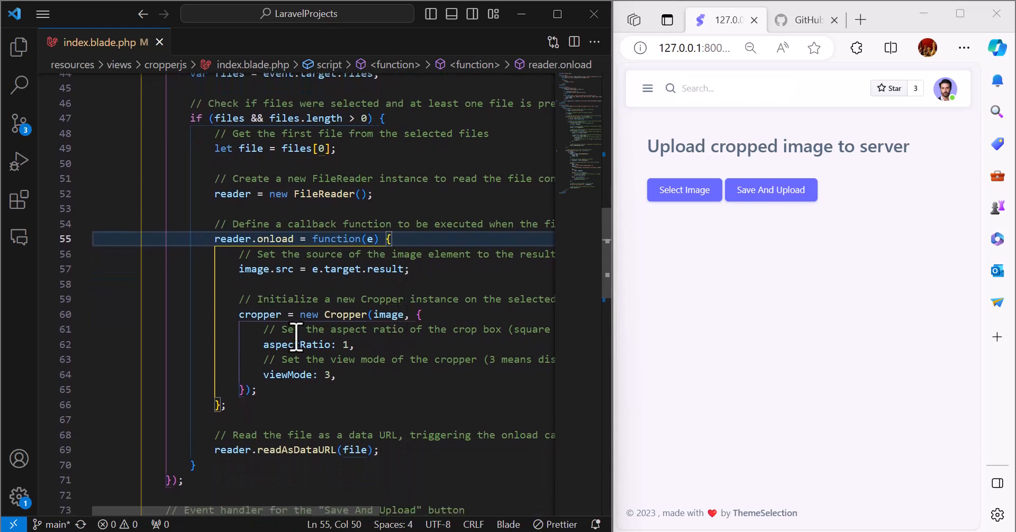
pyautogui.click(245, 450)
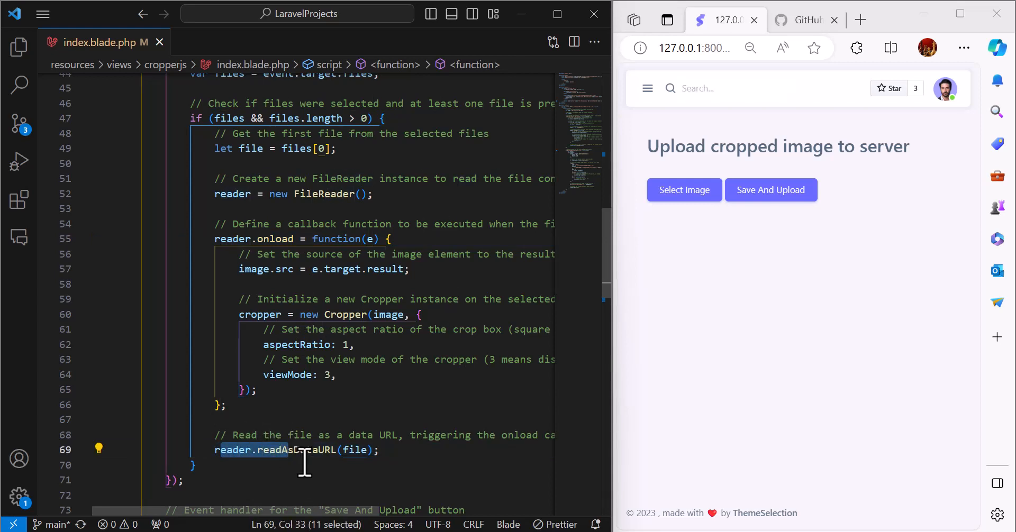
pyautogui.click(214, 450)
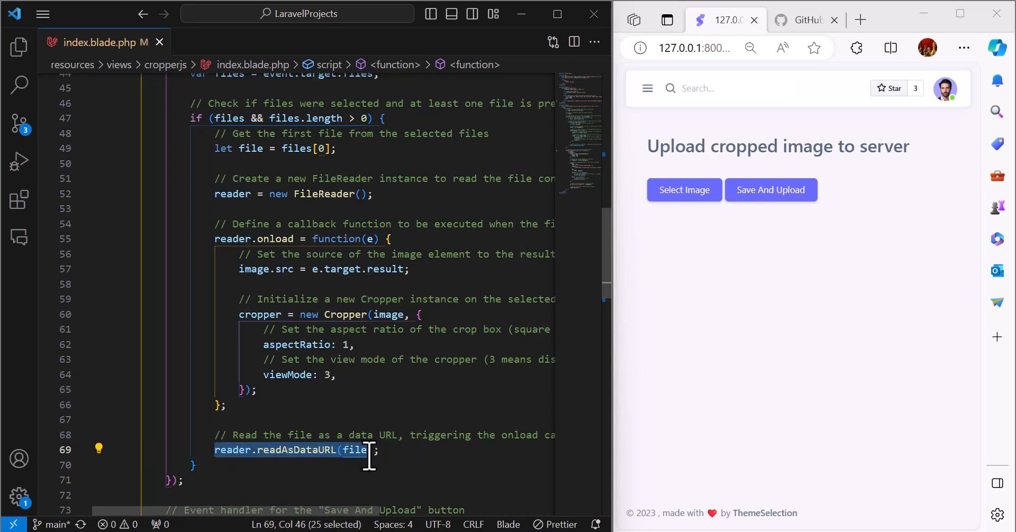
pyautogui.moveTo(355, 450)
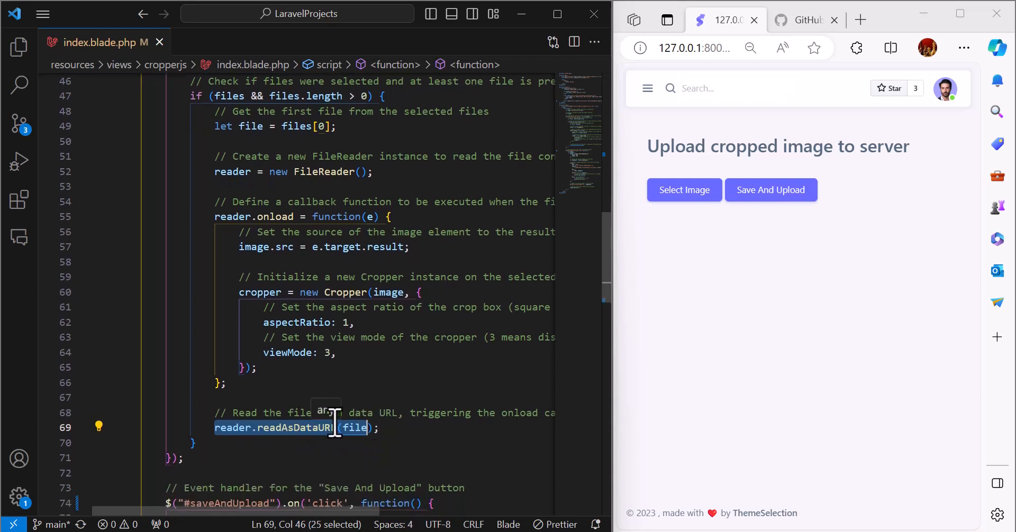
pyautogui.scroll(-3)
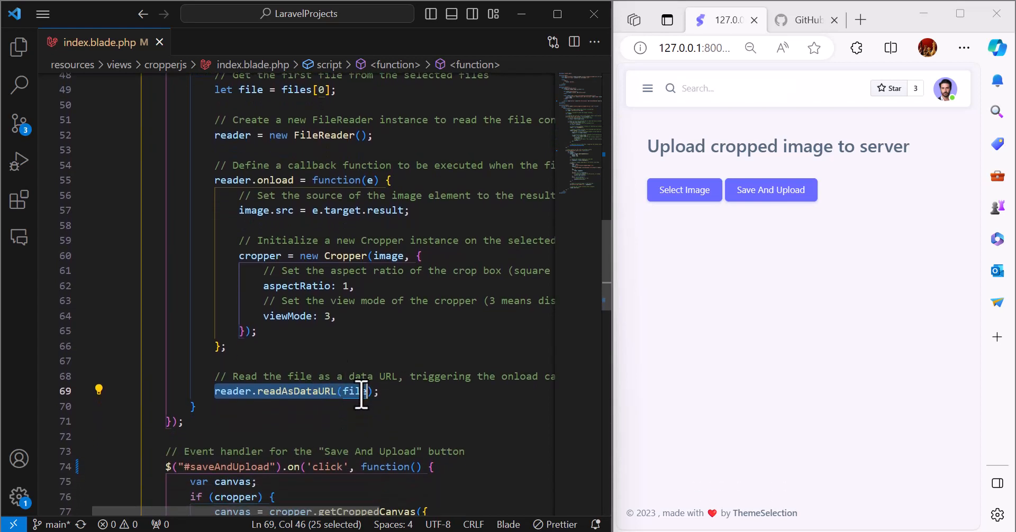
pyautogui.scroll(-3)
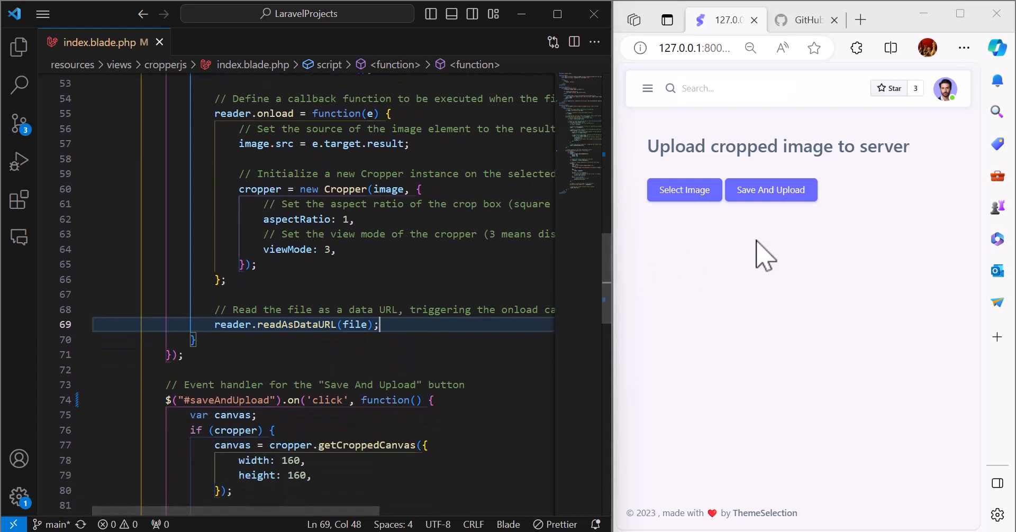
pyautogui.moveTo(770, 190)
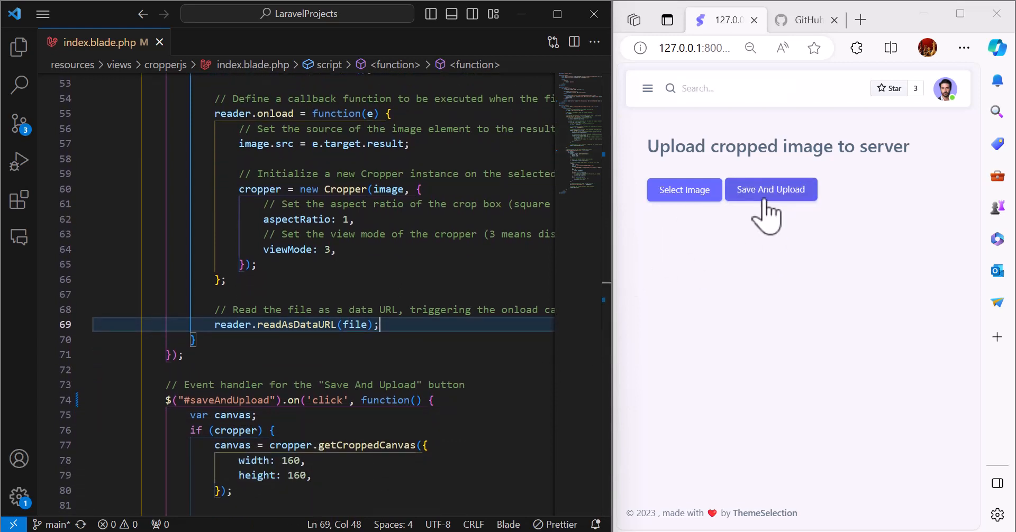
pyautogui.moveTo(751, 211)
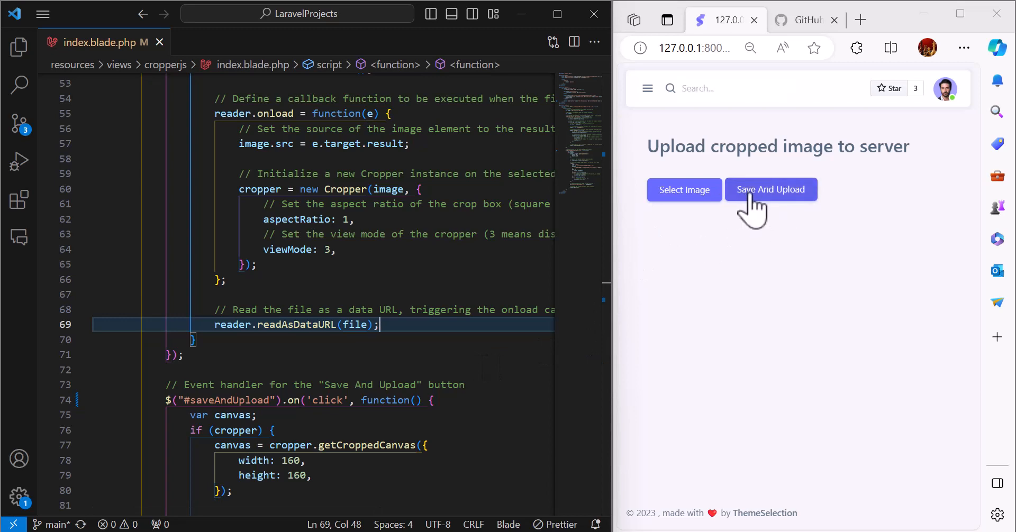
pyautogui.moveTo(390, 414)
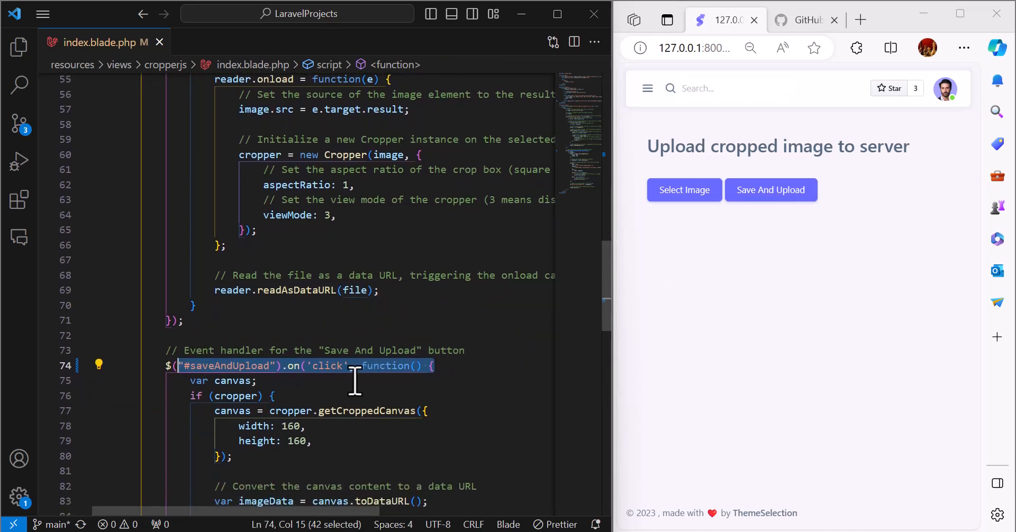
pyautogui.scroll(-3)
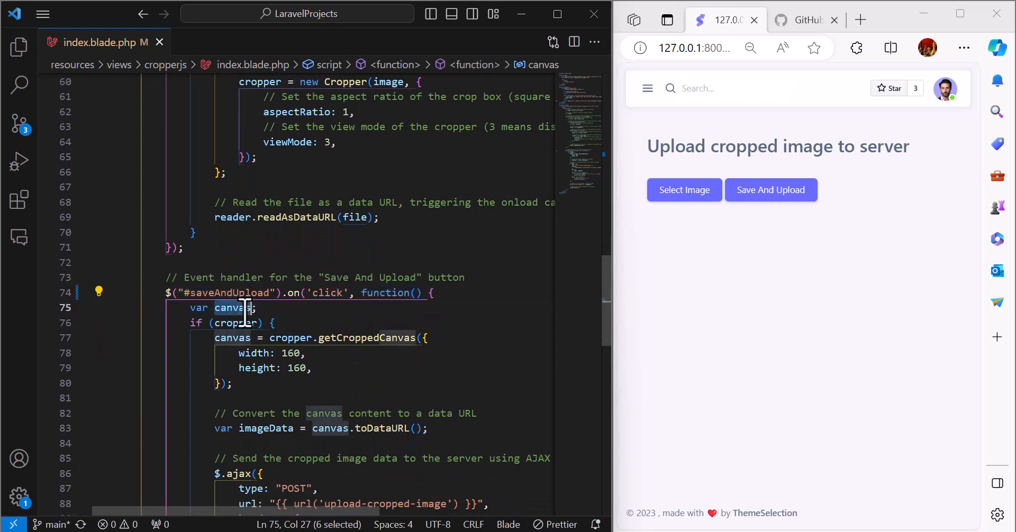
pyautogui.click(235, 323)
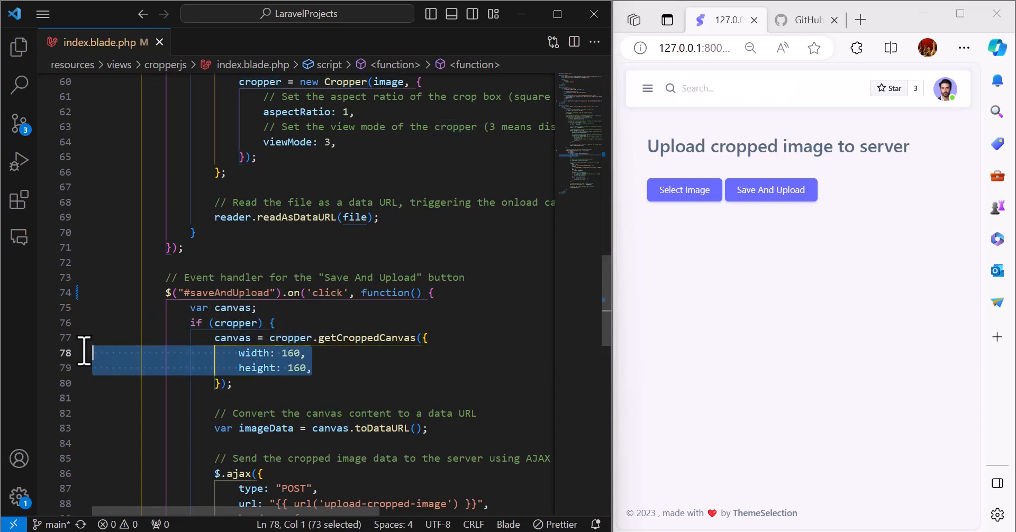
pyautogui.scroll(-3)
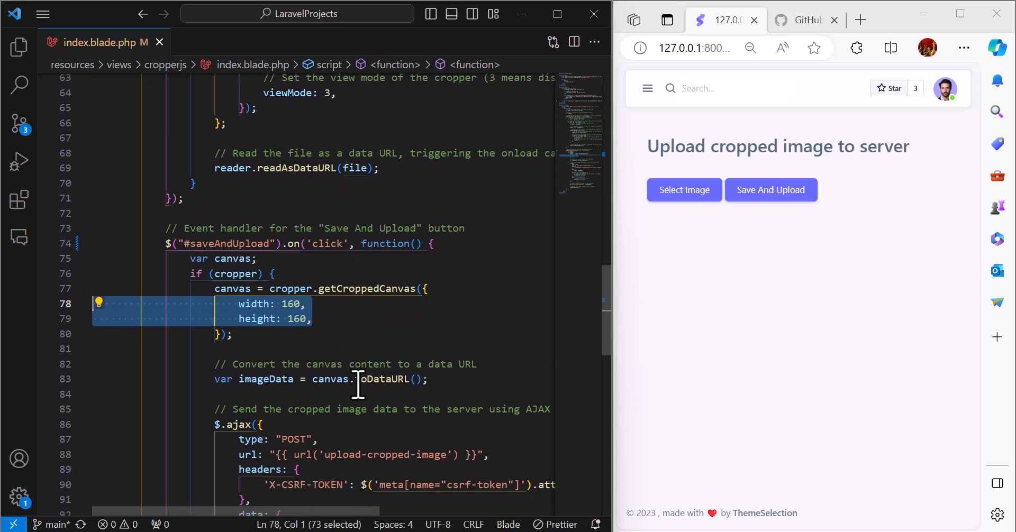
pyautogui.doubleClick(265, 379)
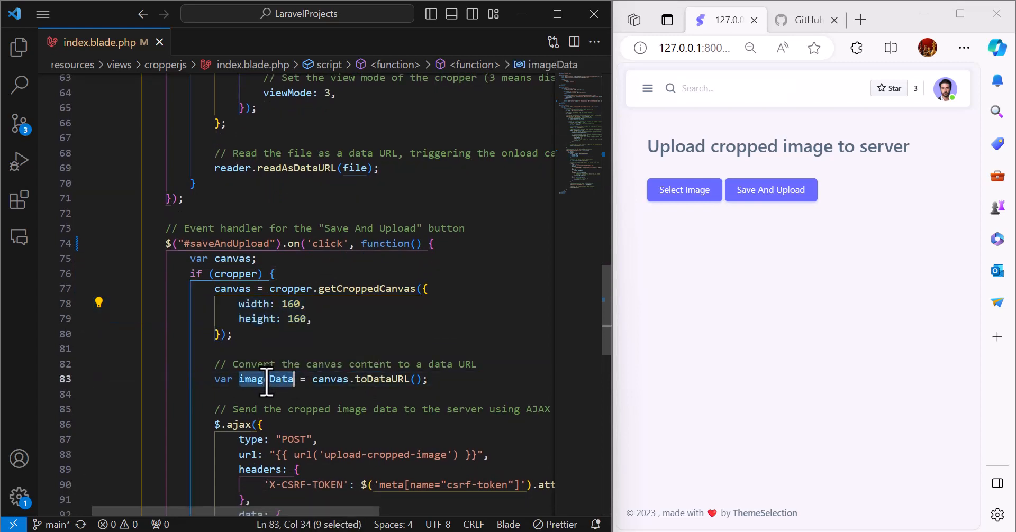
pyautogui.scroll(-3)
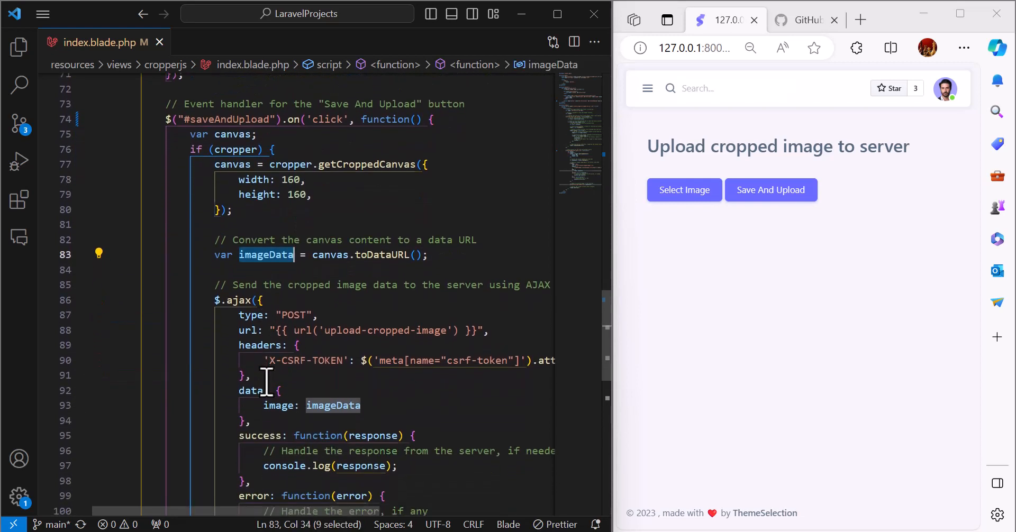
pyautogui.scroll(-3)
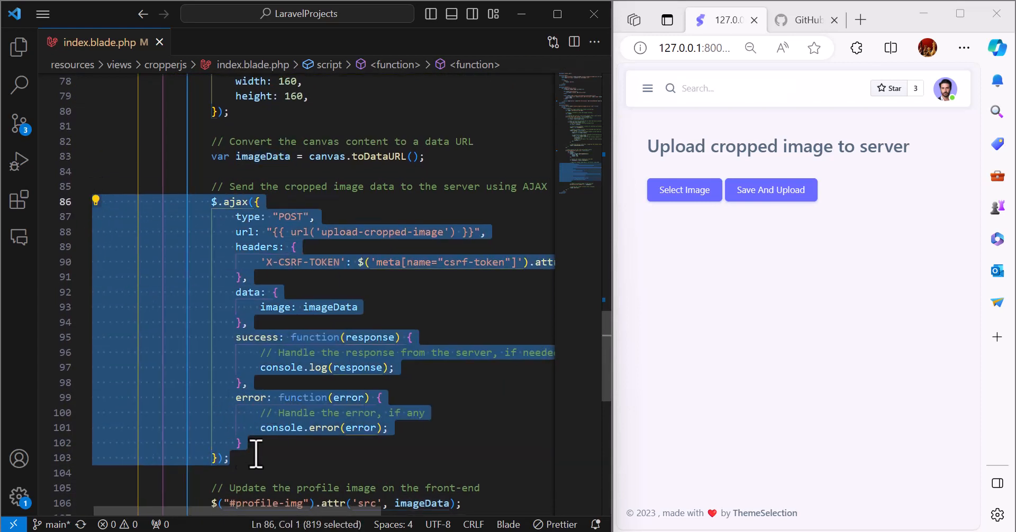
pyautogui.scroll(-3)
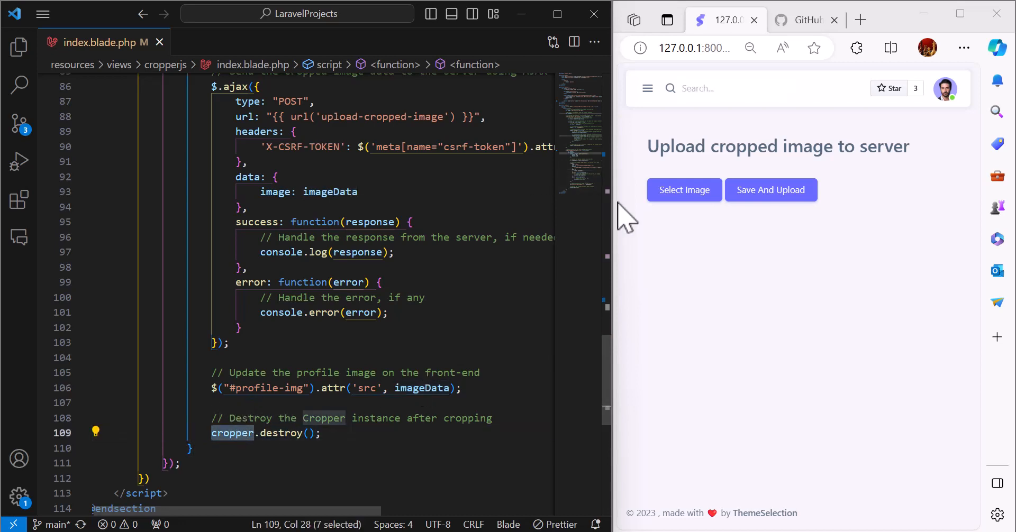
pyautogui.moveTo(684, 190)
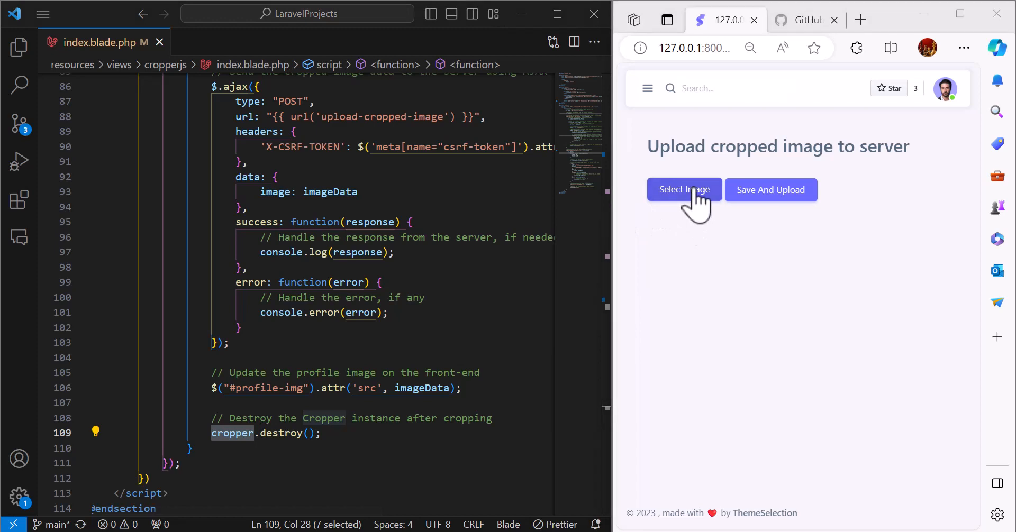
pyautogui.moveTo(703, 263)
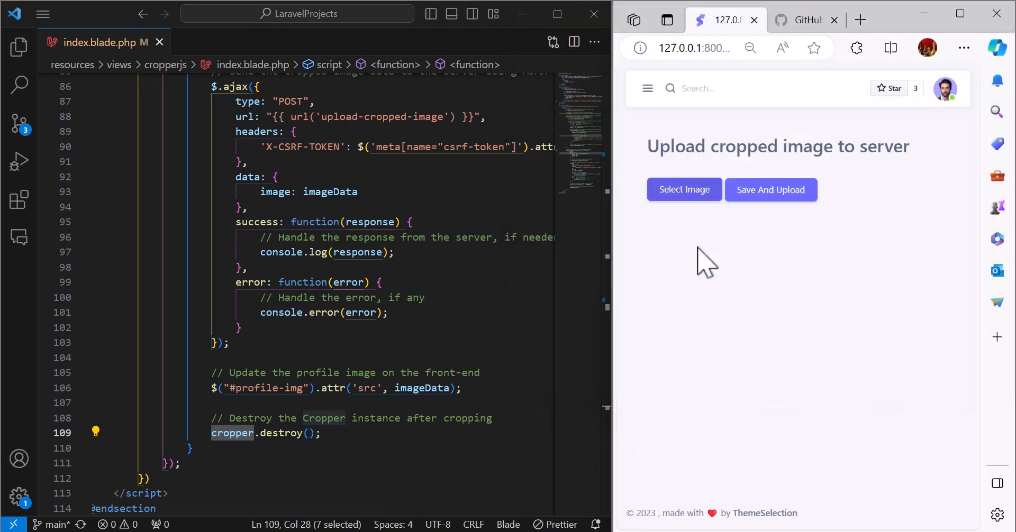
# Crop the banner image and upload it so the cropped title appears as preview
pyautogui.click(683, 189)
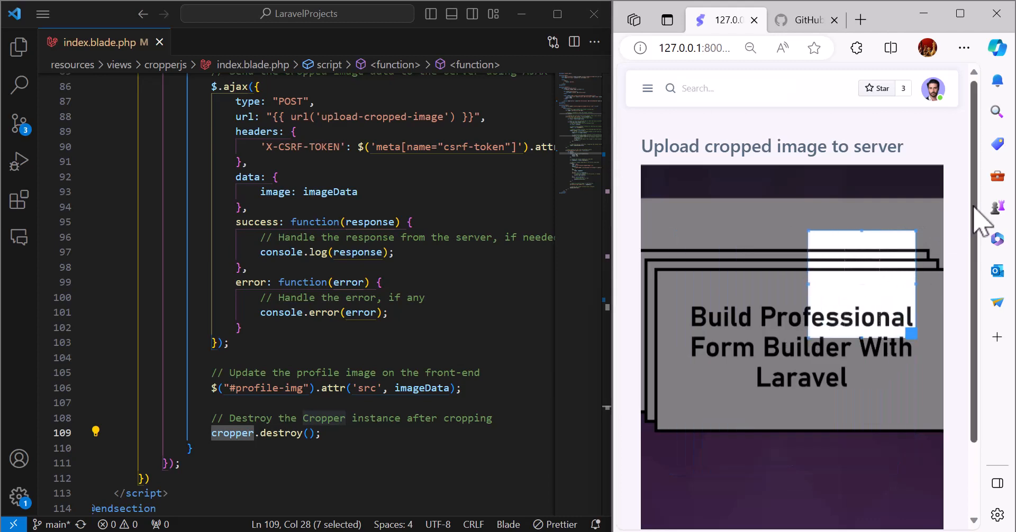
pyautogui.scroll(-3)
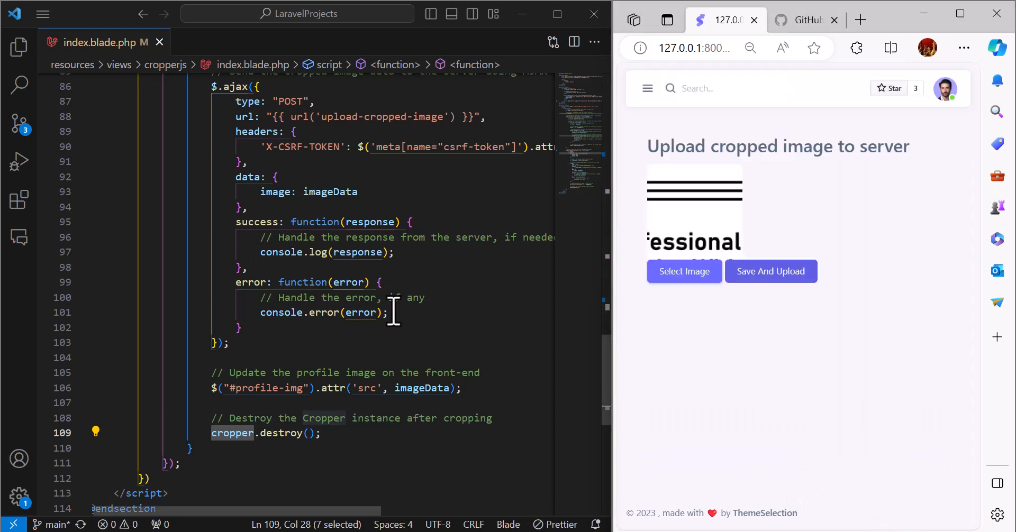
pyautogui.moveTo(716, 243)
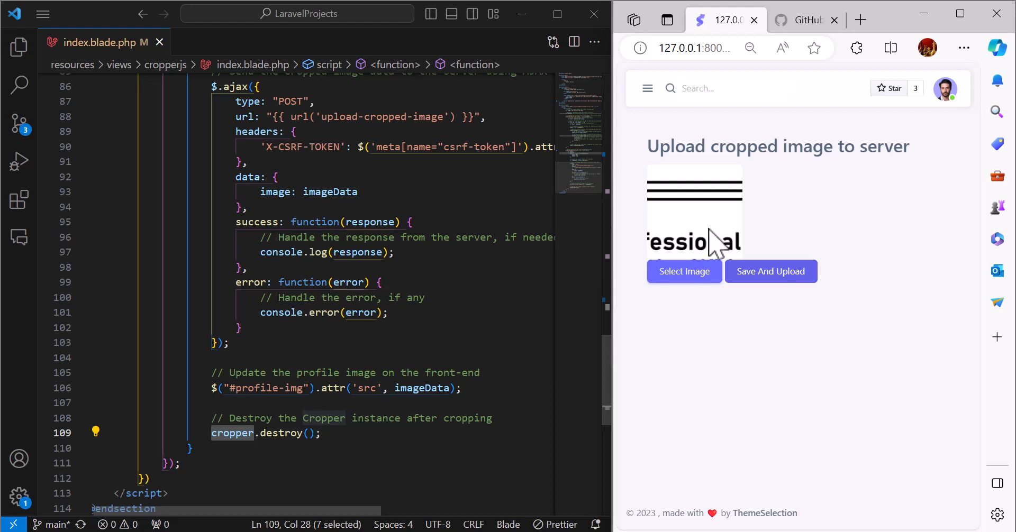
pyautogui.click(394, 252)
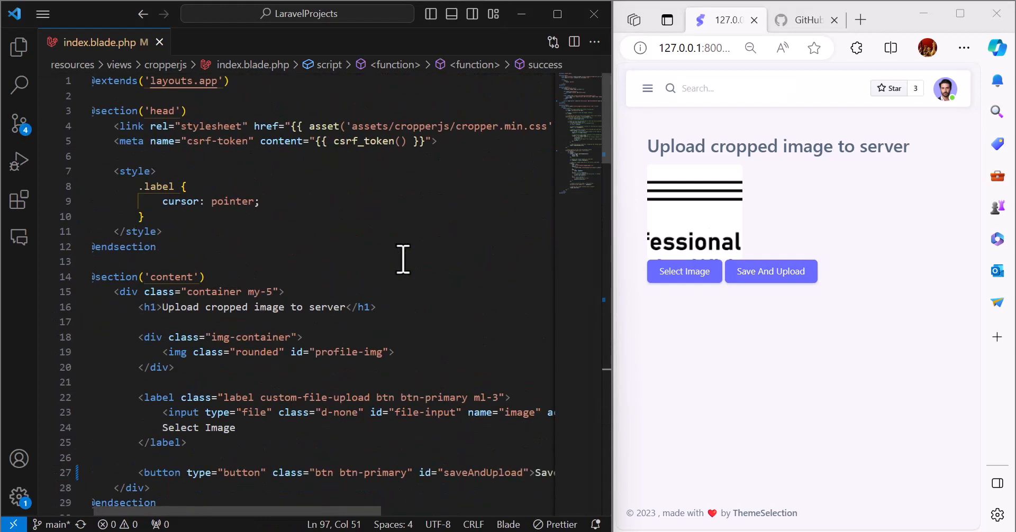
pyautogui.moveTo(19, 46)
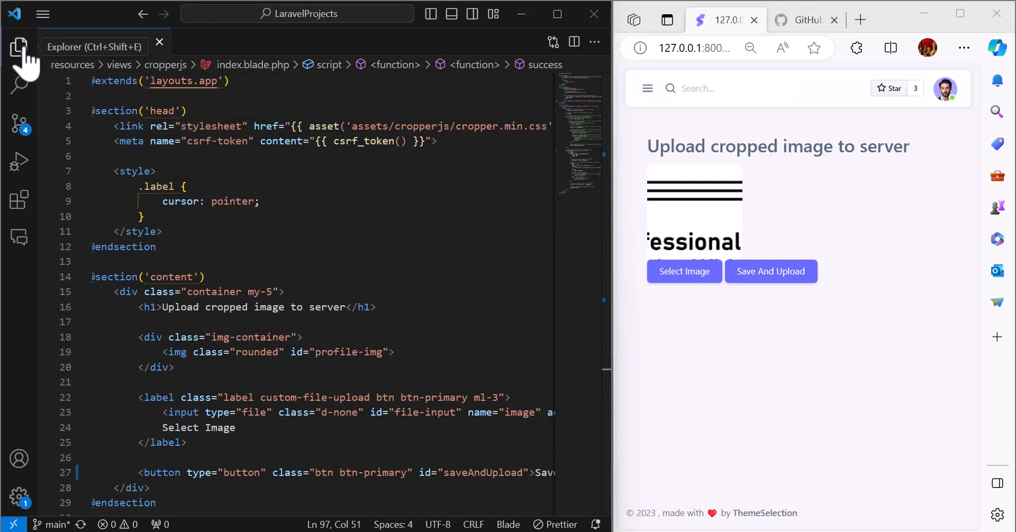
# Open DropZoneController.php from app/Http/Controllers to view uploadCroppedImage
pyautogui.click(19, 48)
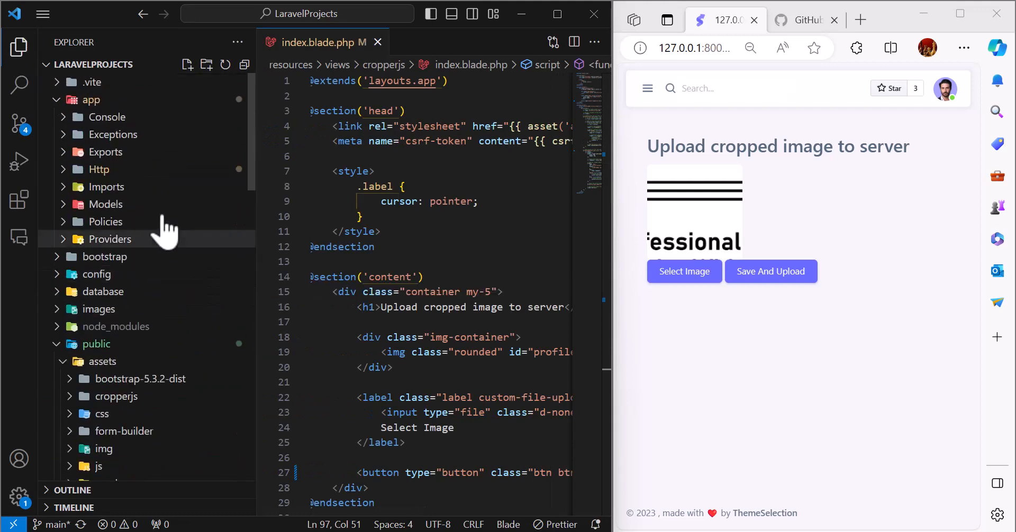
pyautogui.click(98, 169)
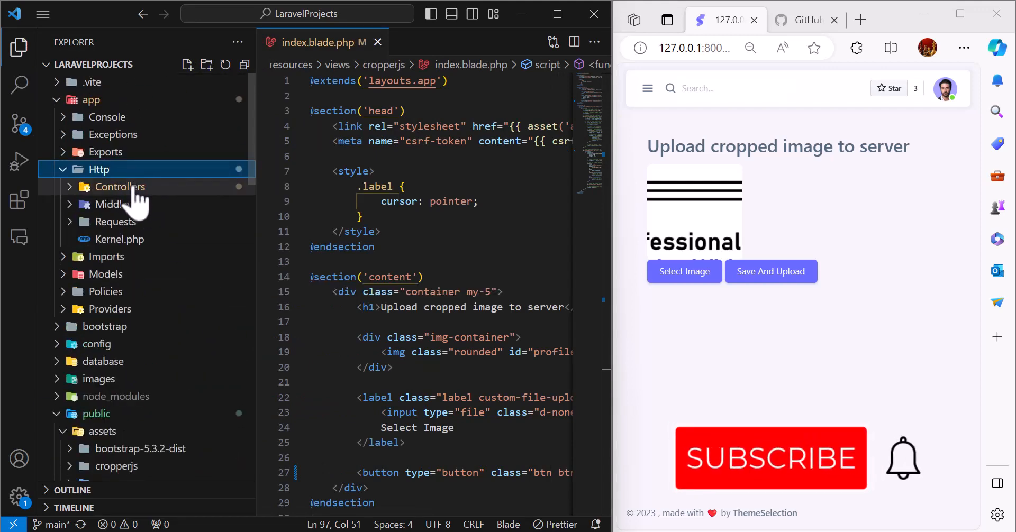
pyautogui.click(119, 186)
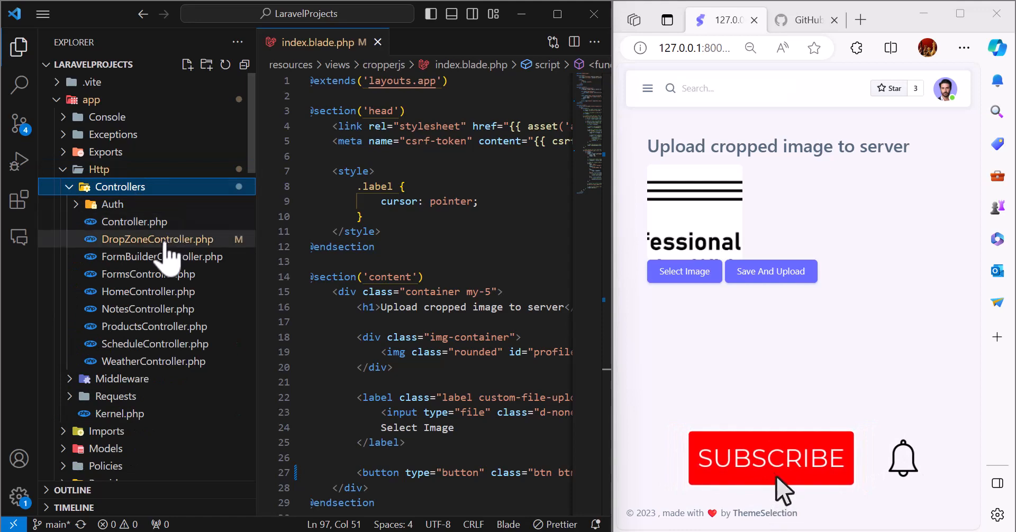
pyautogui.click(157, 239)
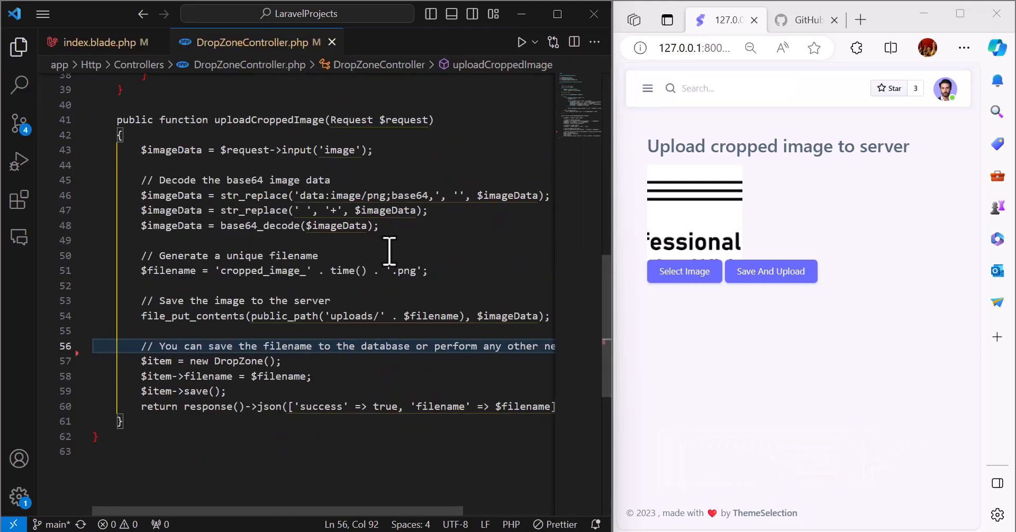
pyautogui.click(120, 135)
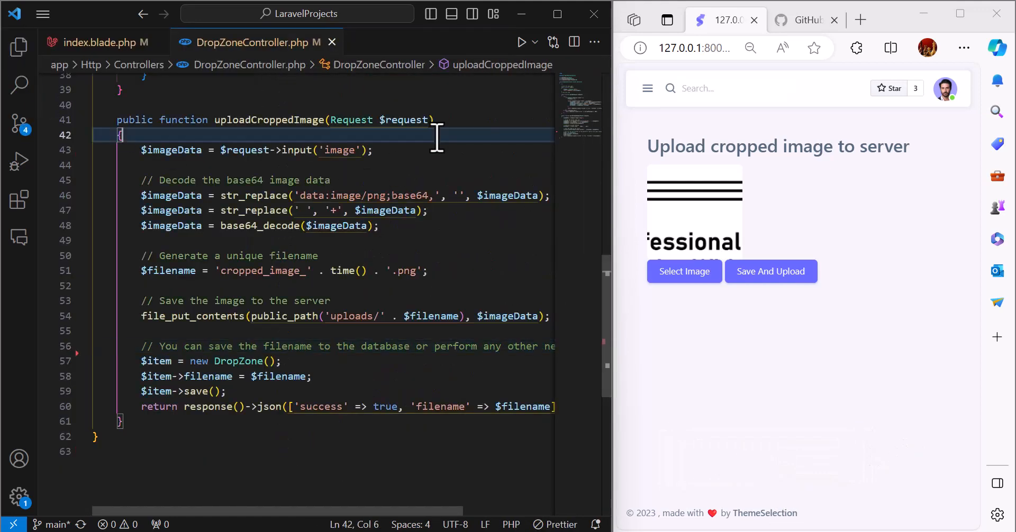
pyautogui.click(171, 150)
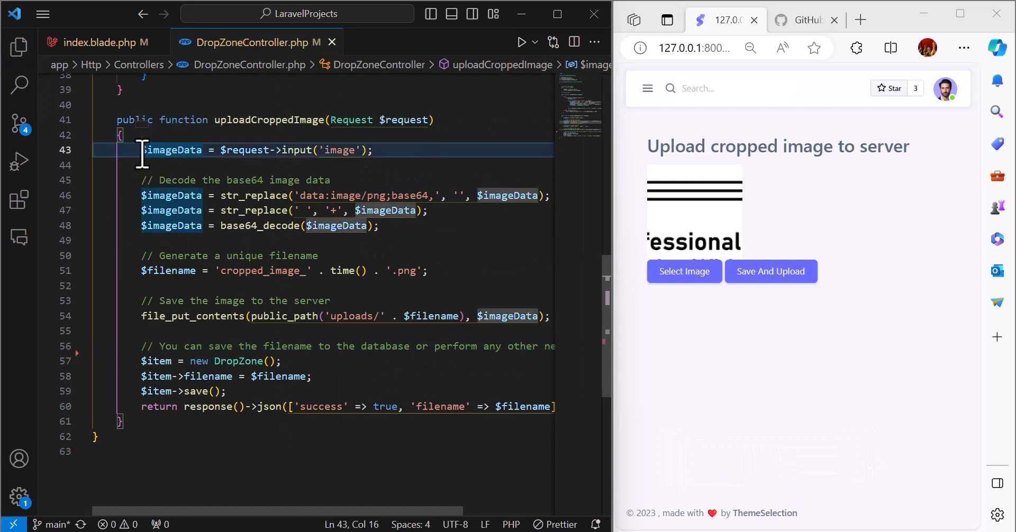
pyautogui.click(349, 149)
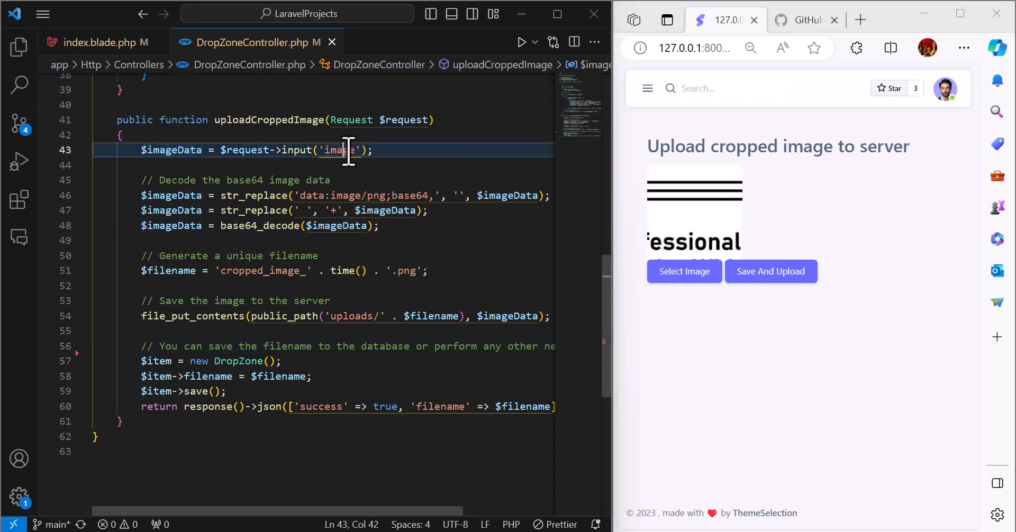
pyautogui.doubleClick(336, 150)
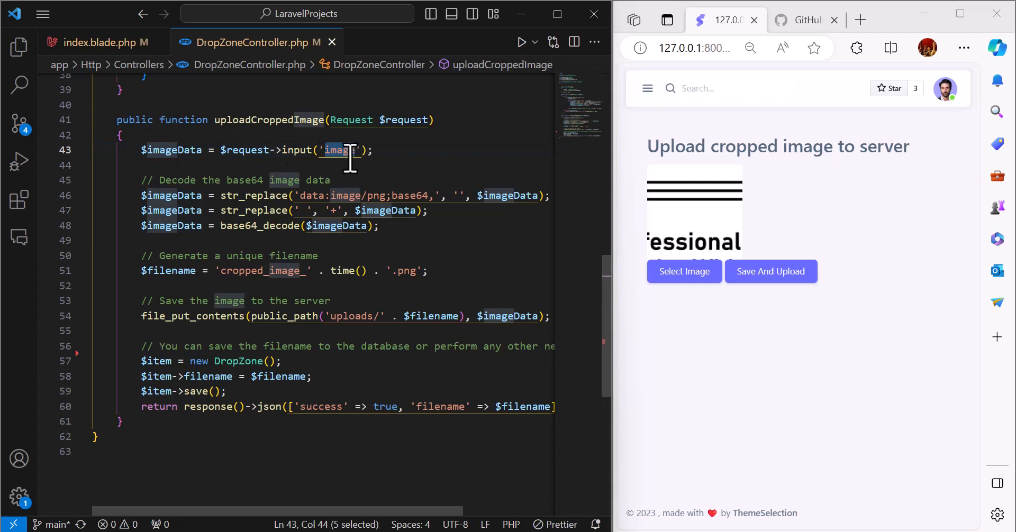
pyautogui.doubleClick(172, 150)
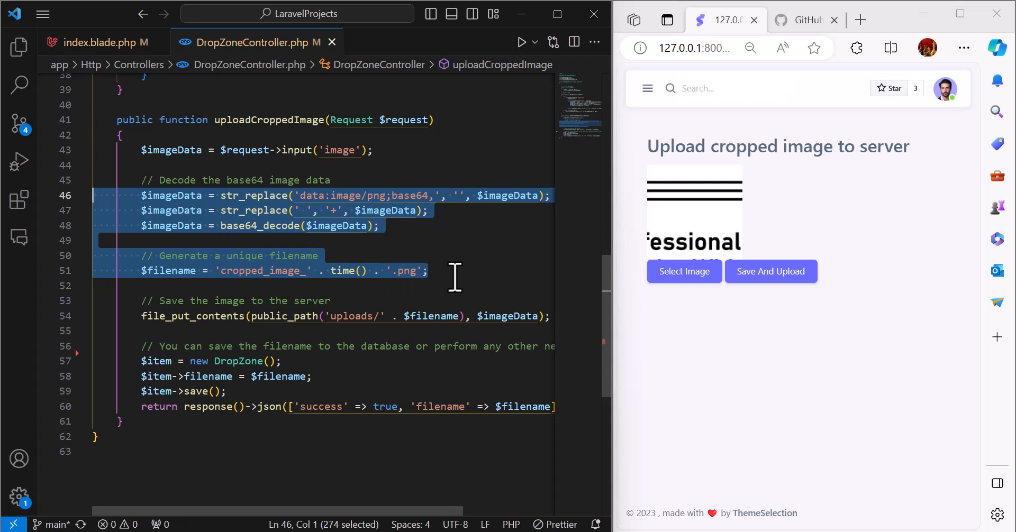
pyautogui.doubleClick(284, 316)
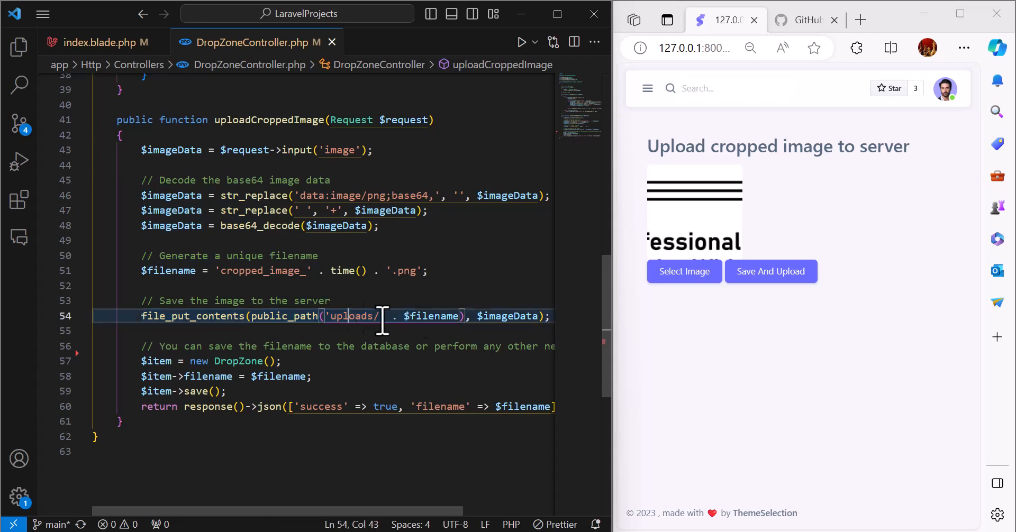
pyautogui.doubleClick(430, 316)
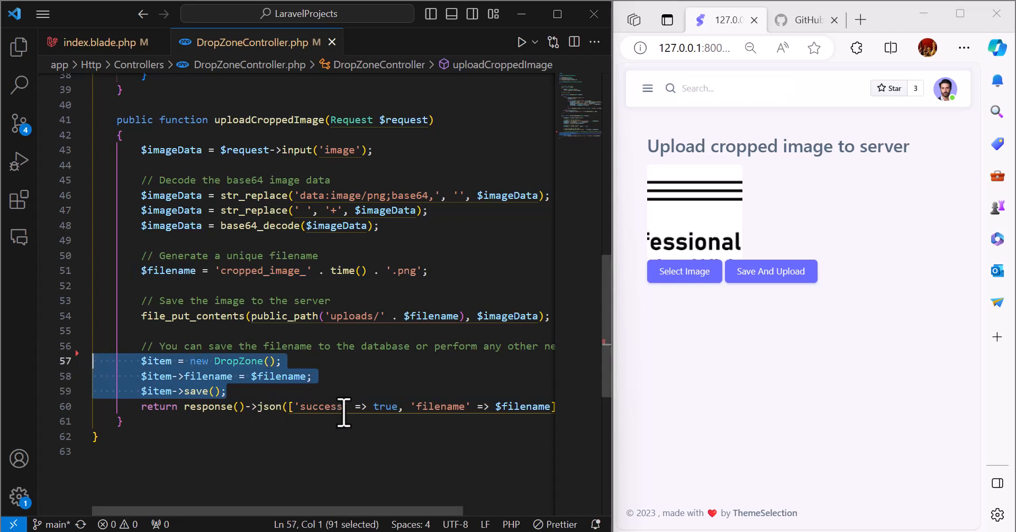
pyautogui.click(535, 406)
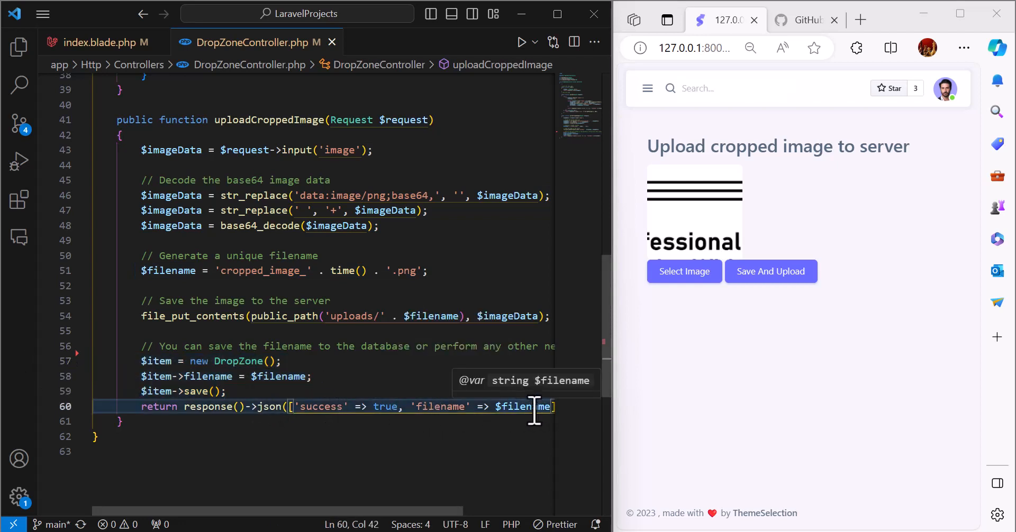
pyautogui.doubleClick(514, 406)
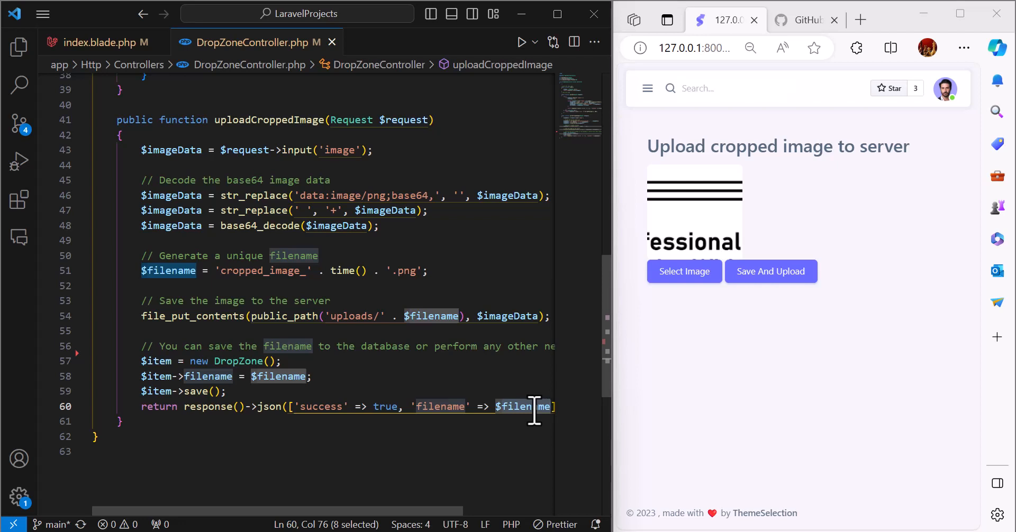
pyautogui.moveTo(868, 453)
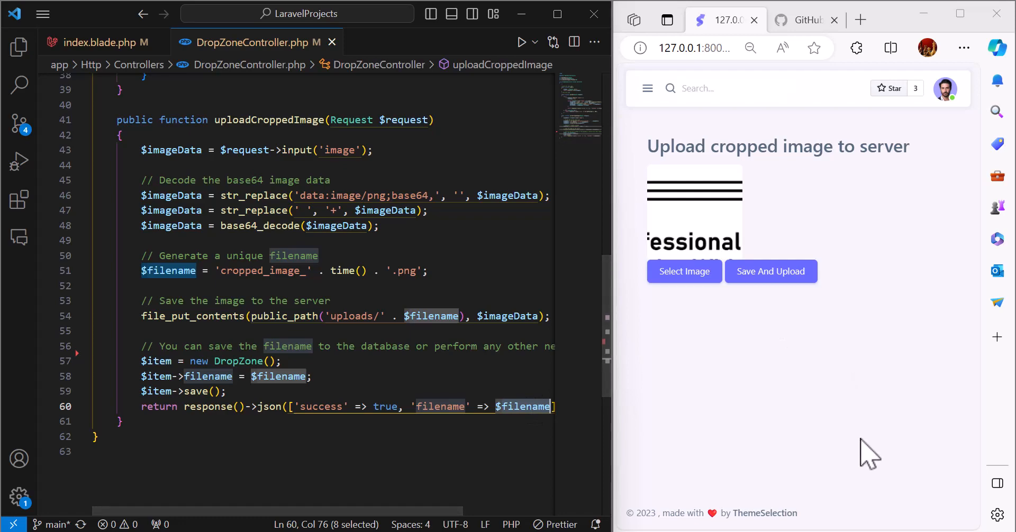